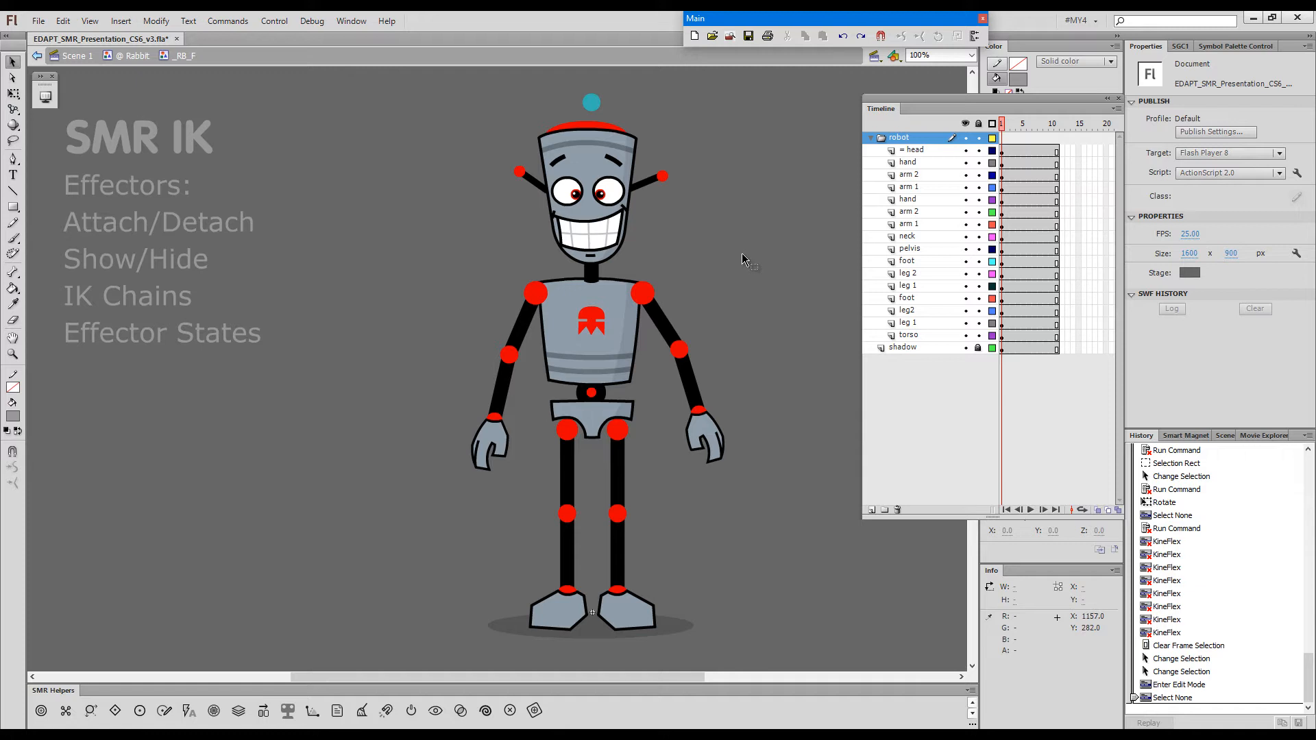
mouse_move(446, 292)
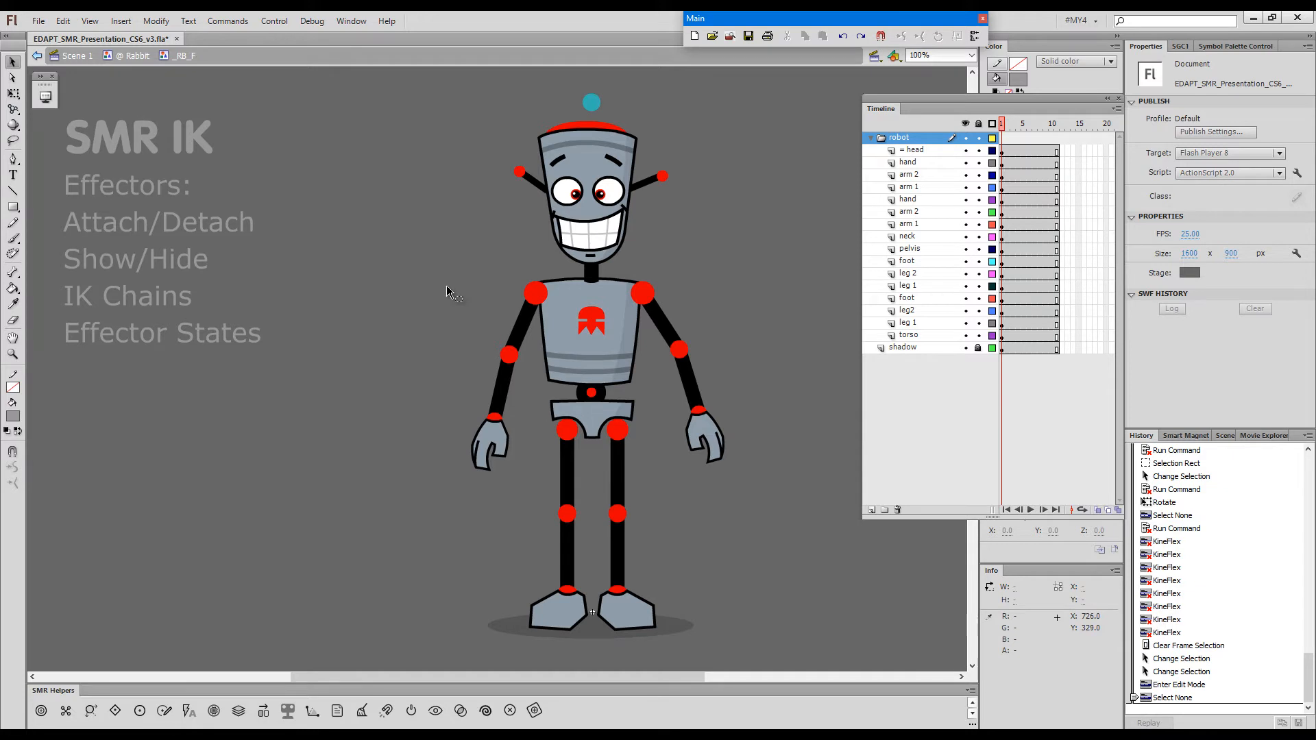
mouse_move(434, 295)
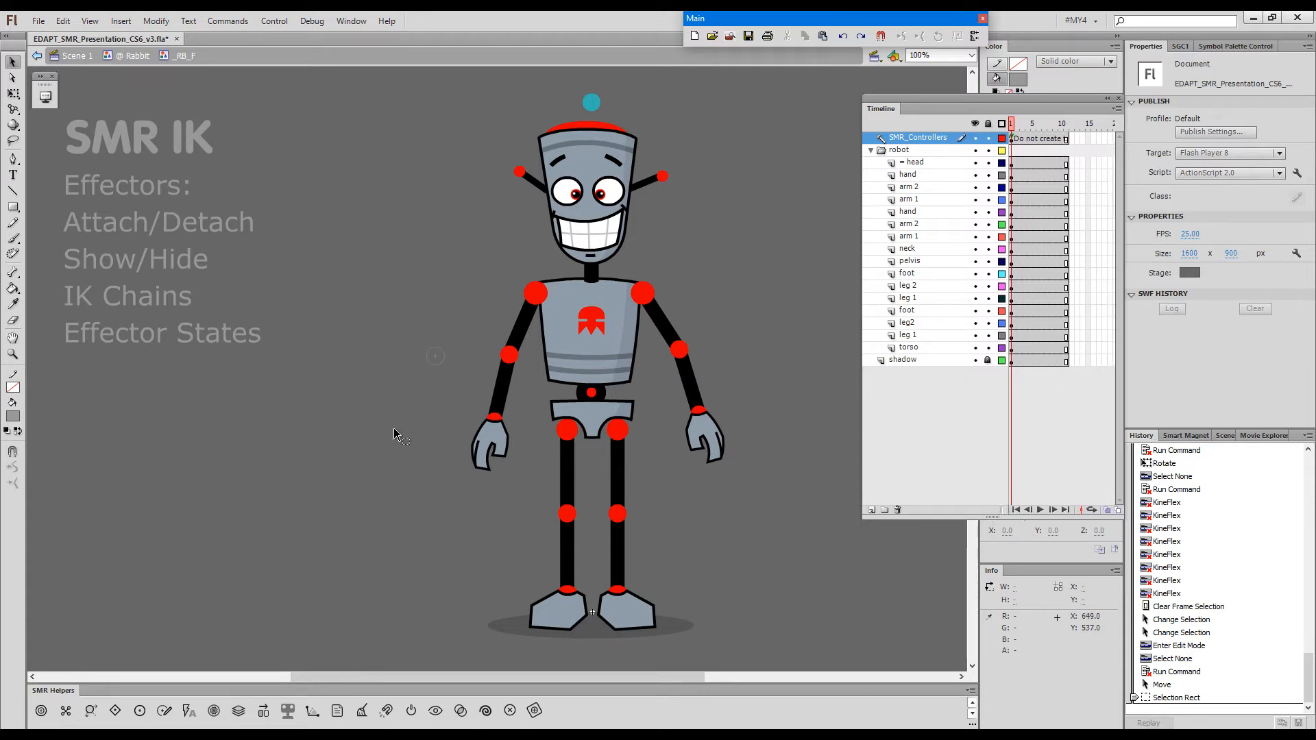
mouse_move(430, 440)
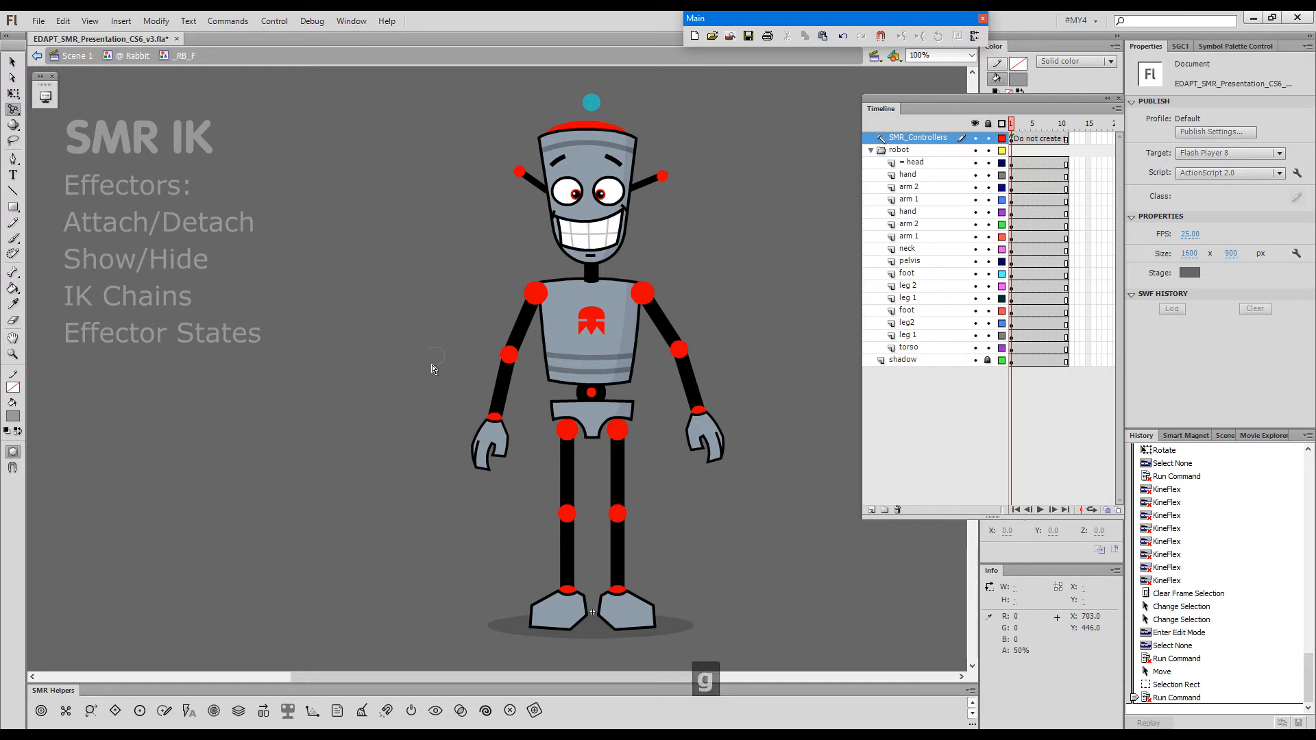
Attach an effector to the robot's left hand and drag it into a bent-elbow pose
key("shift")
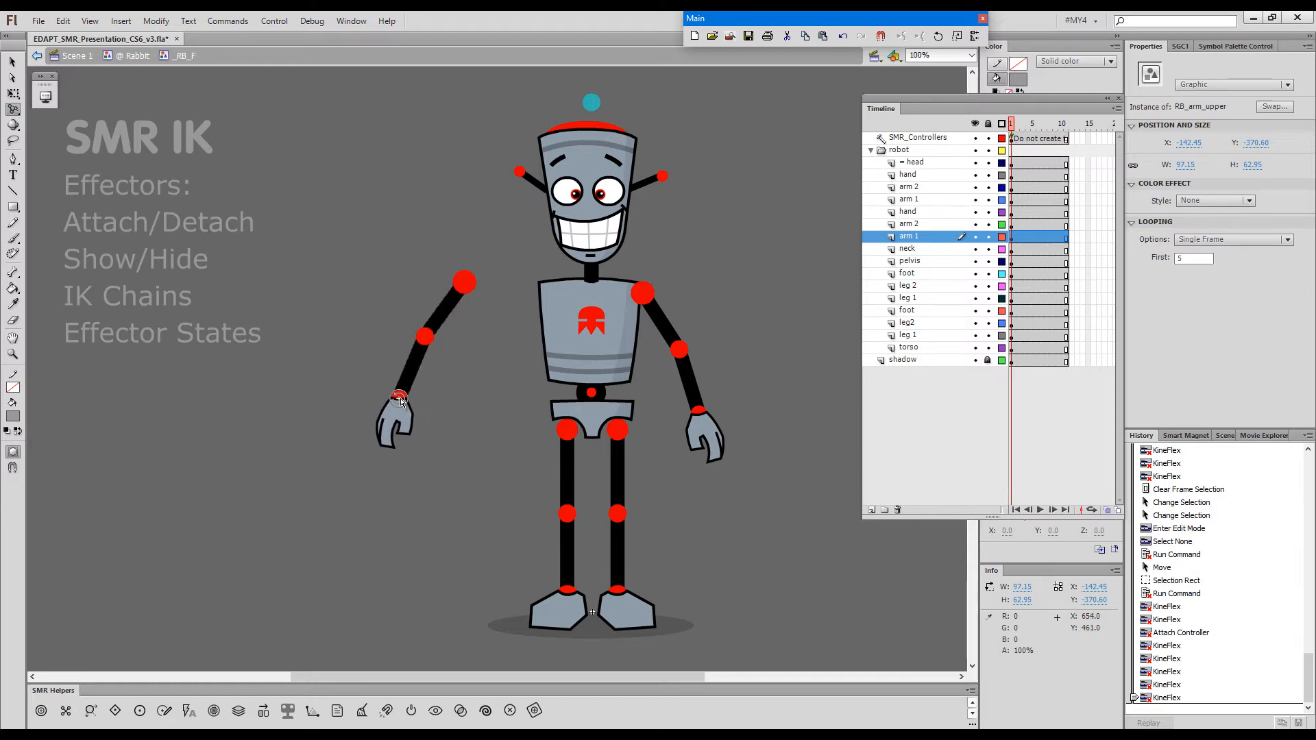
left_click_drag(398, 397, 414, 363)
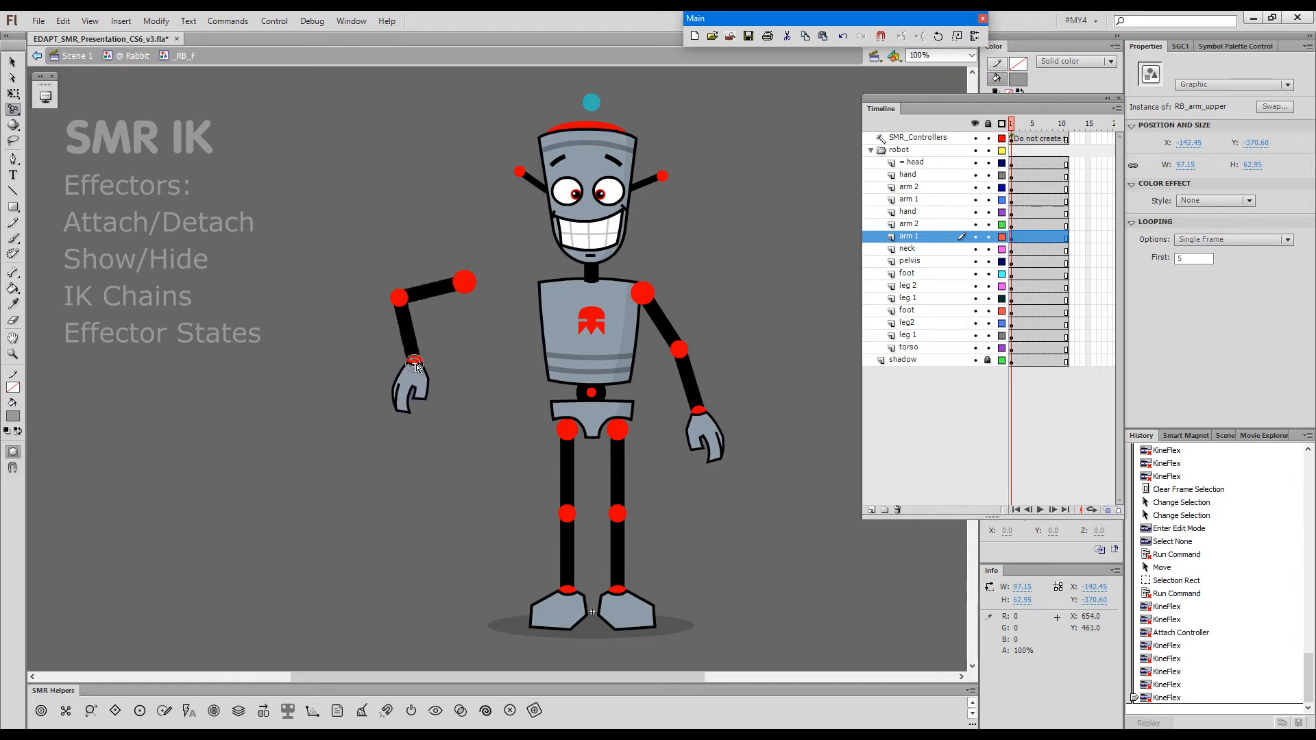
left_click_drag(414, 363, 436, 371)
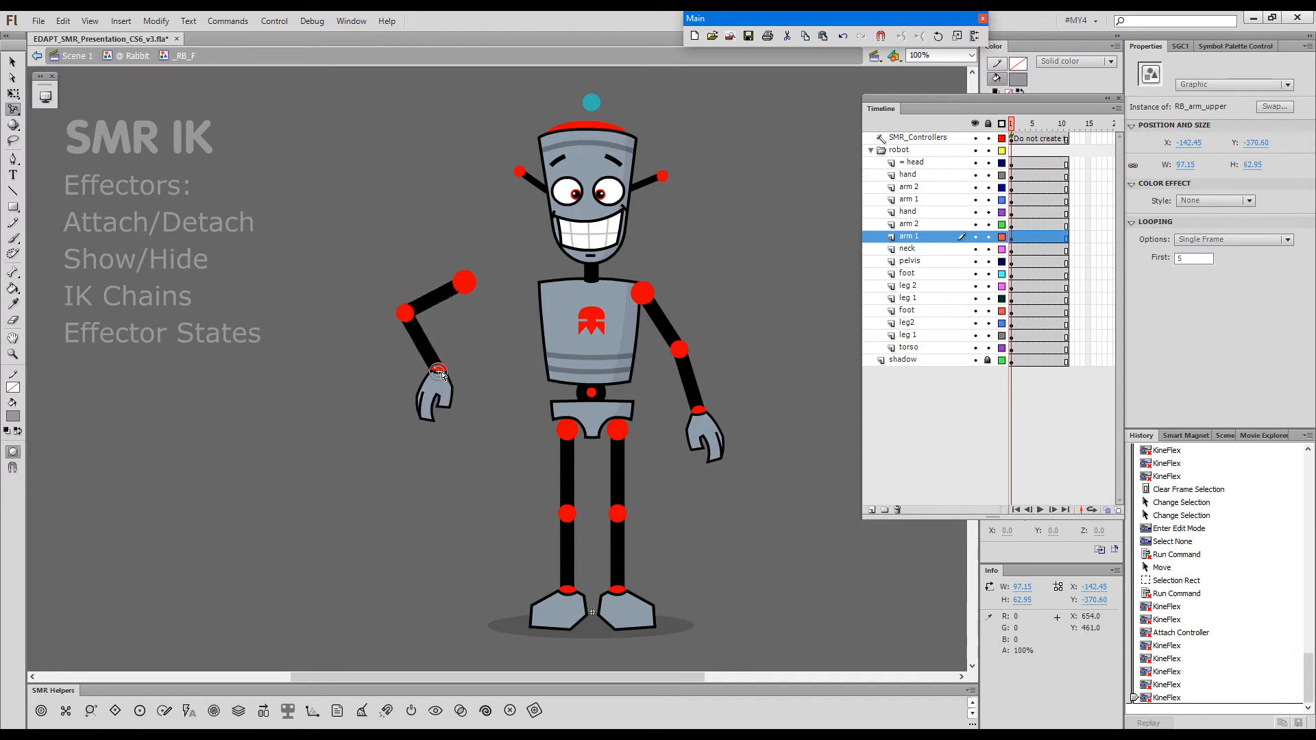
left_click_drag(438, 371, 427, 343)
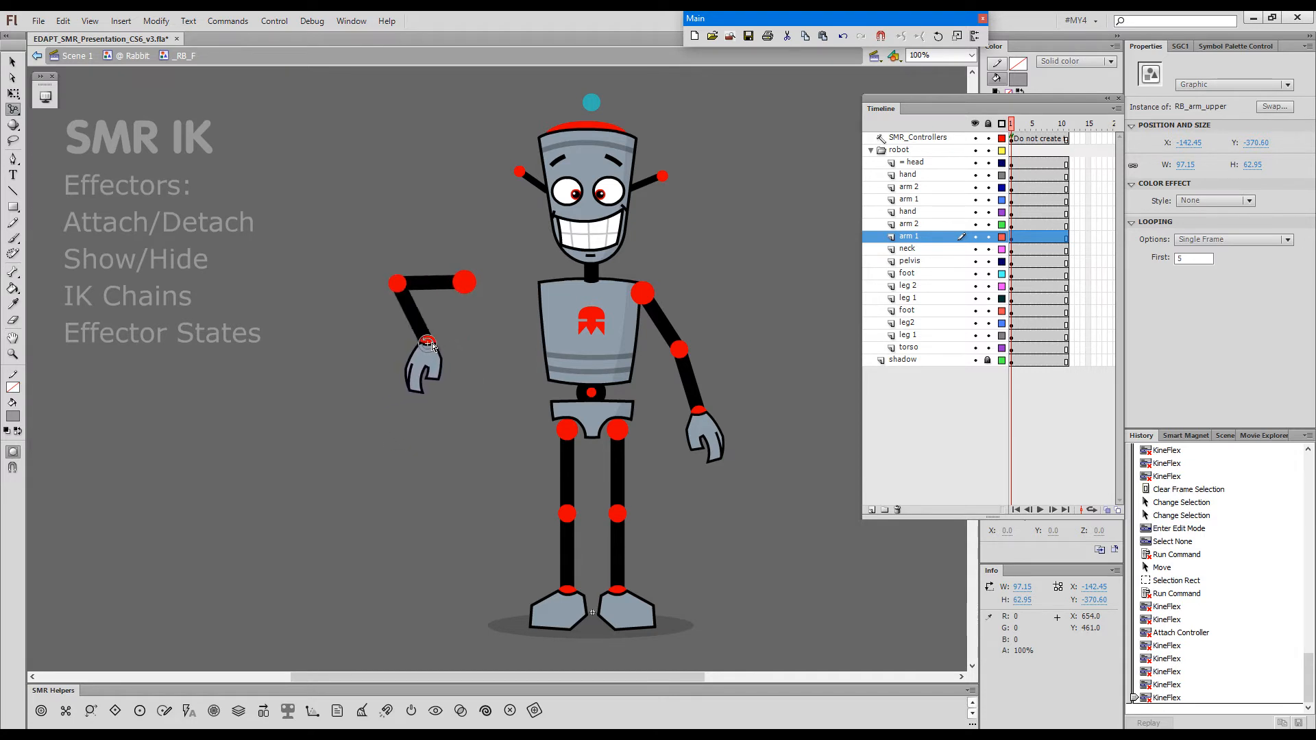
left_click_drag(428, 342, 449, 338)
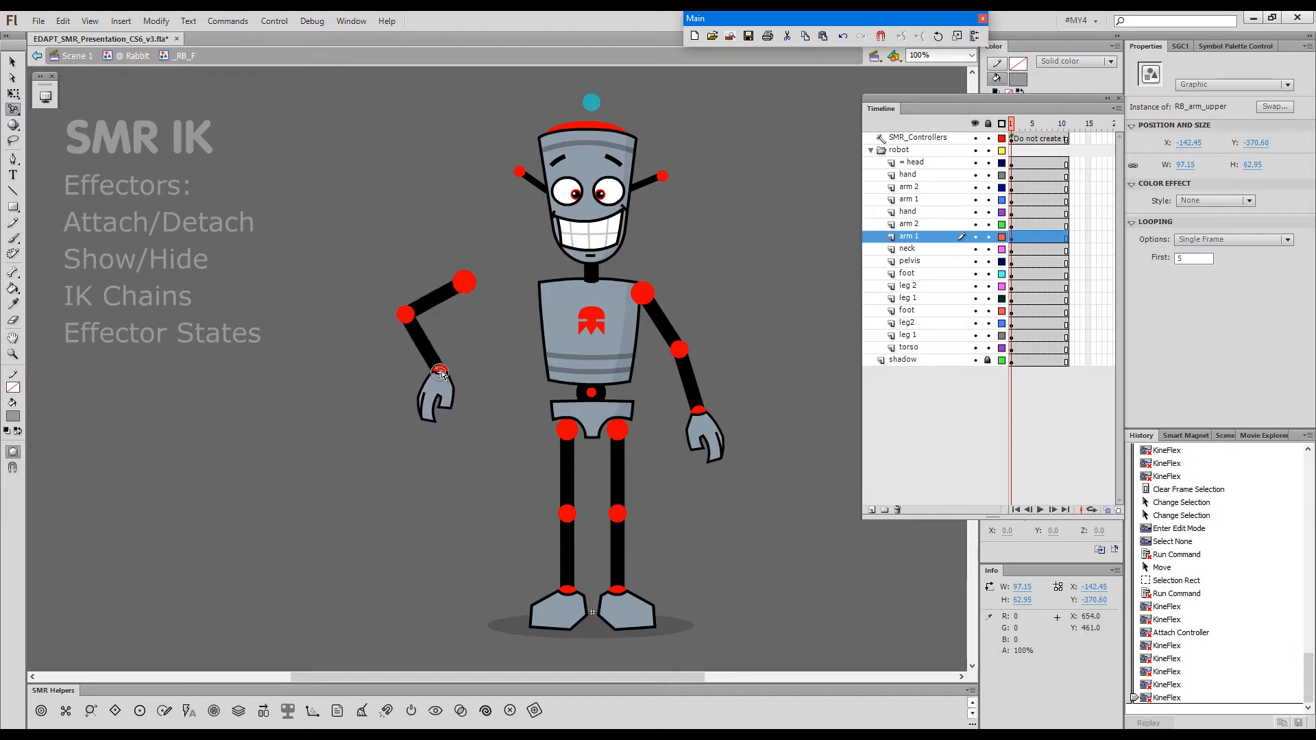
left_click_drag(440, 371, 453, 303)
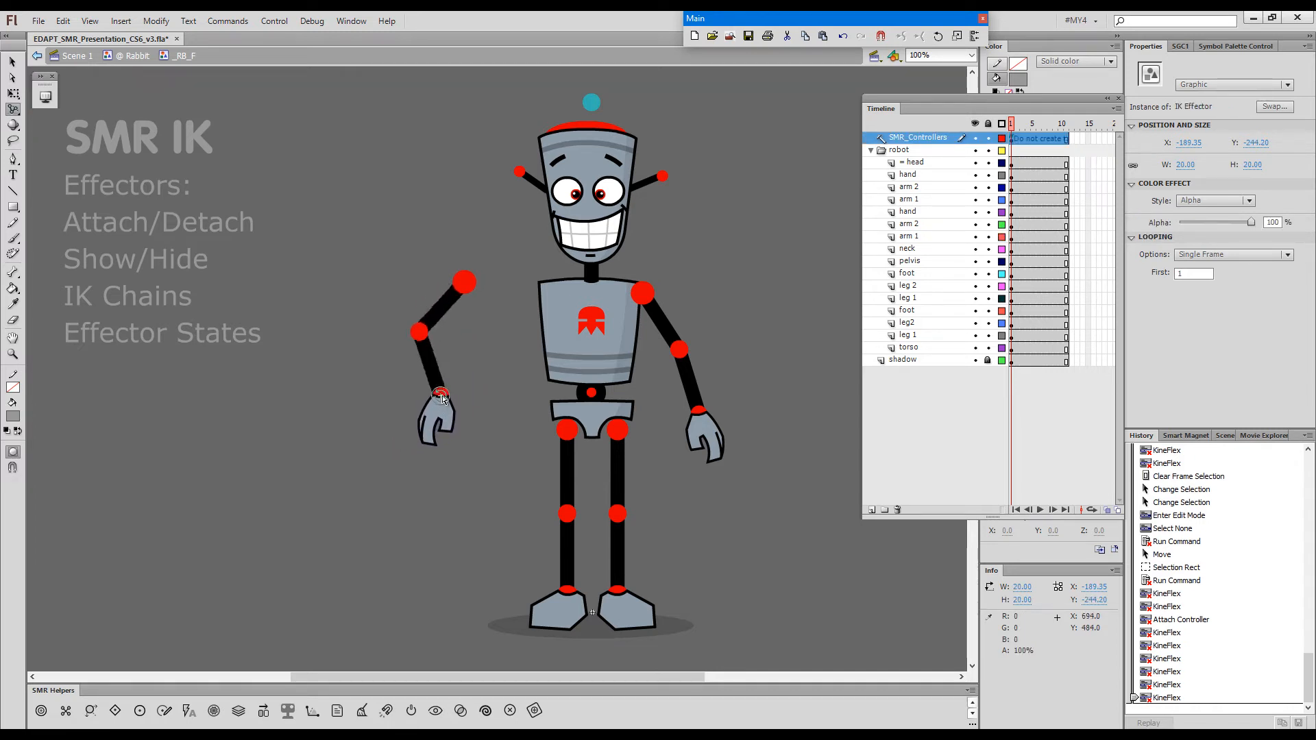
Drag and rotate the left hand's effector until the hand sits against the hip
left_click_drag(441, 396, 419, 398)
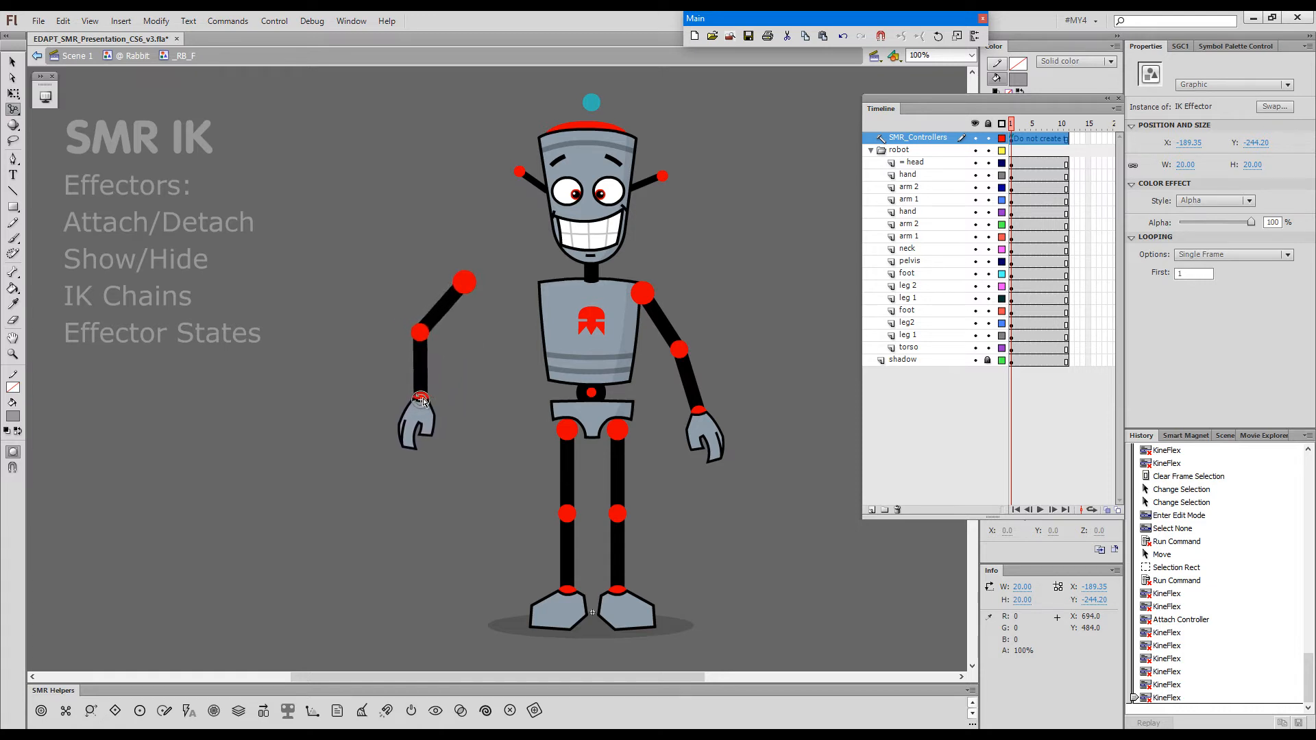
left_click_drag(420, 398, 466, 359)
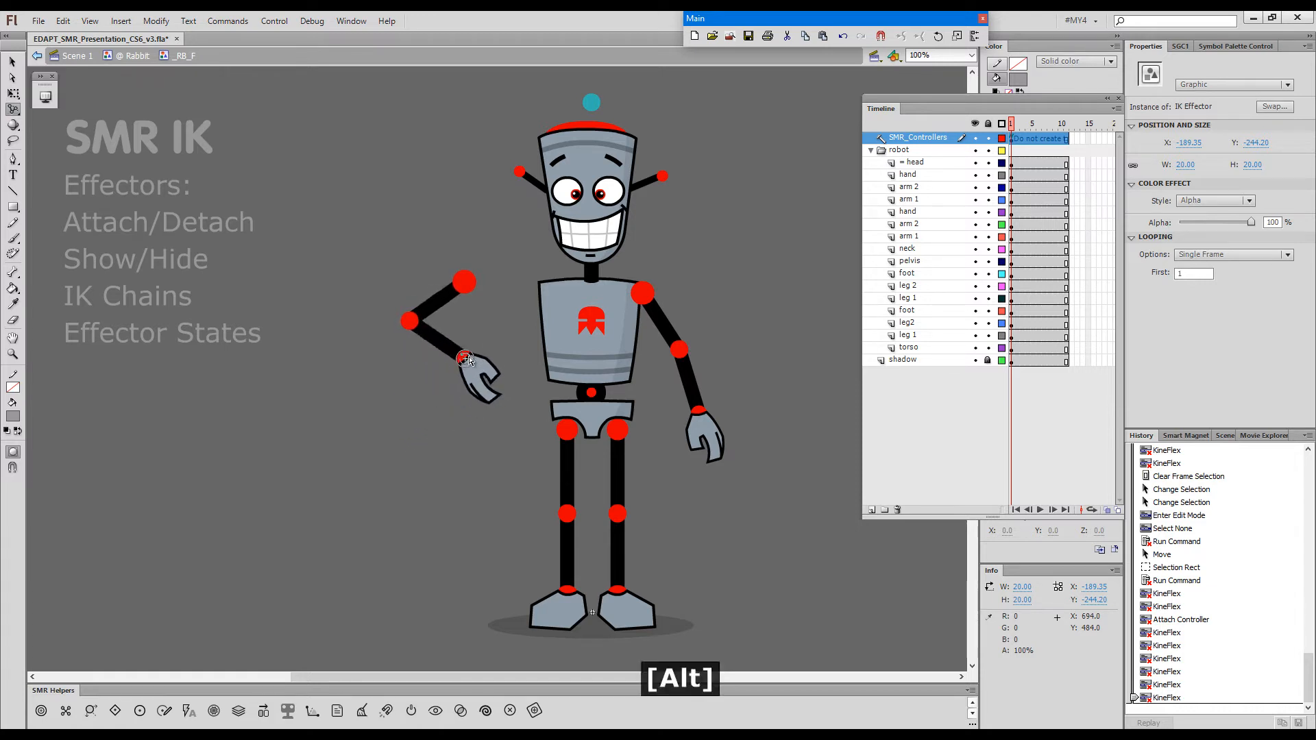
left_click_drag(466, 357, 403, 348)
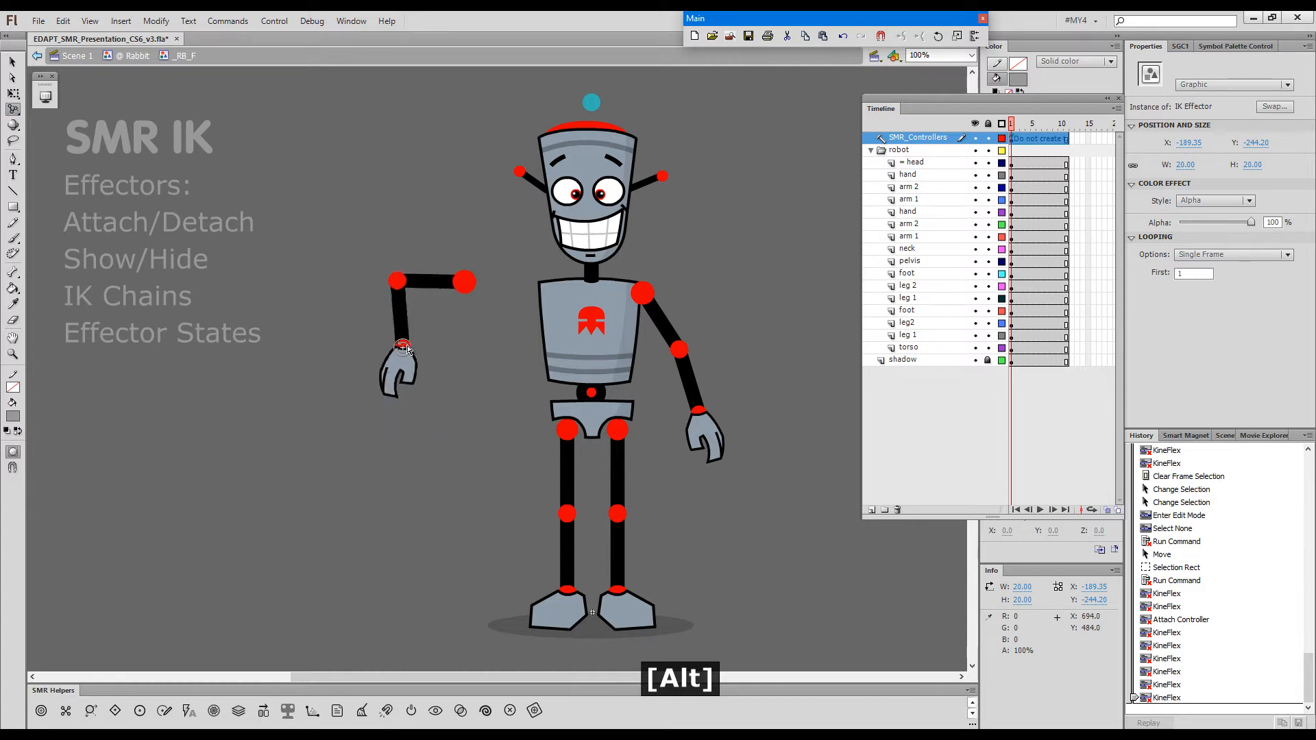
left_click_drag(403, 348, 355, 365)
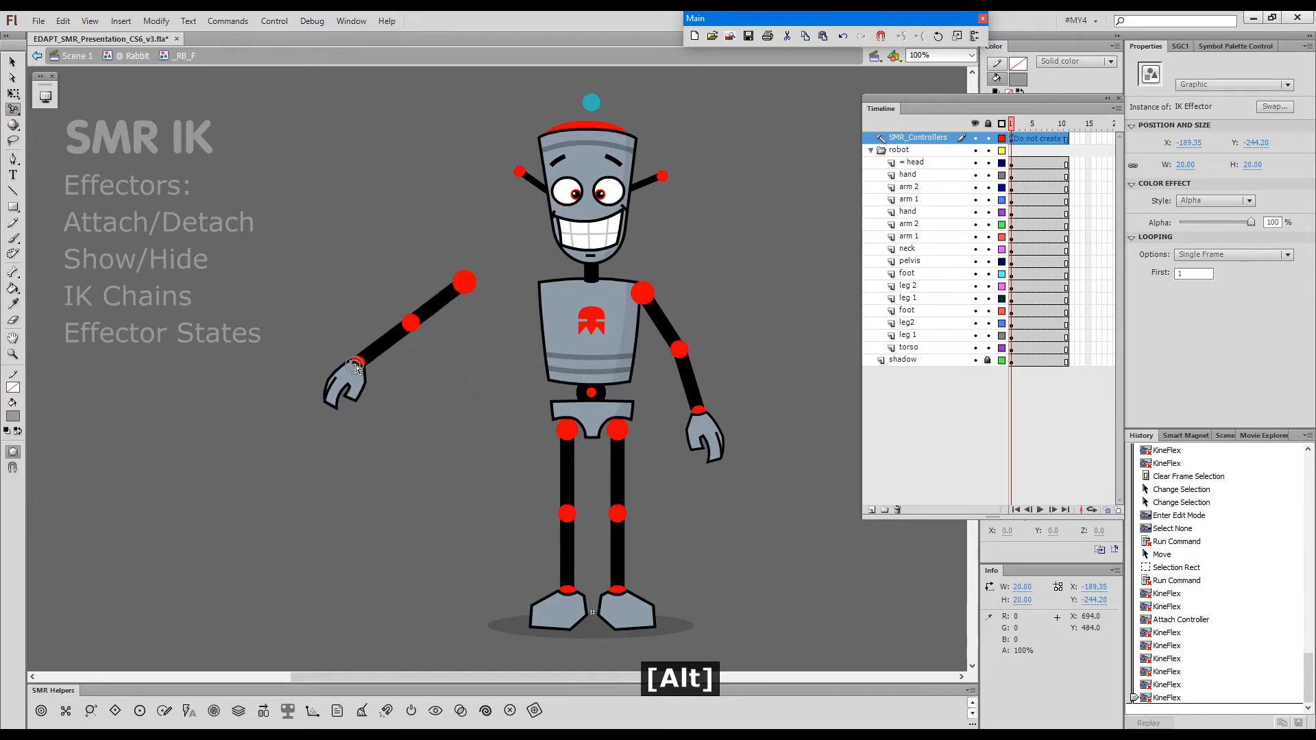
left_click_drag(357, 366, 385, 313)
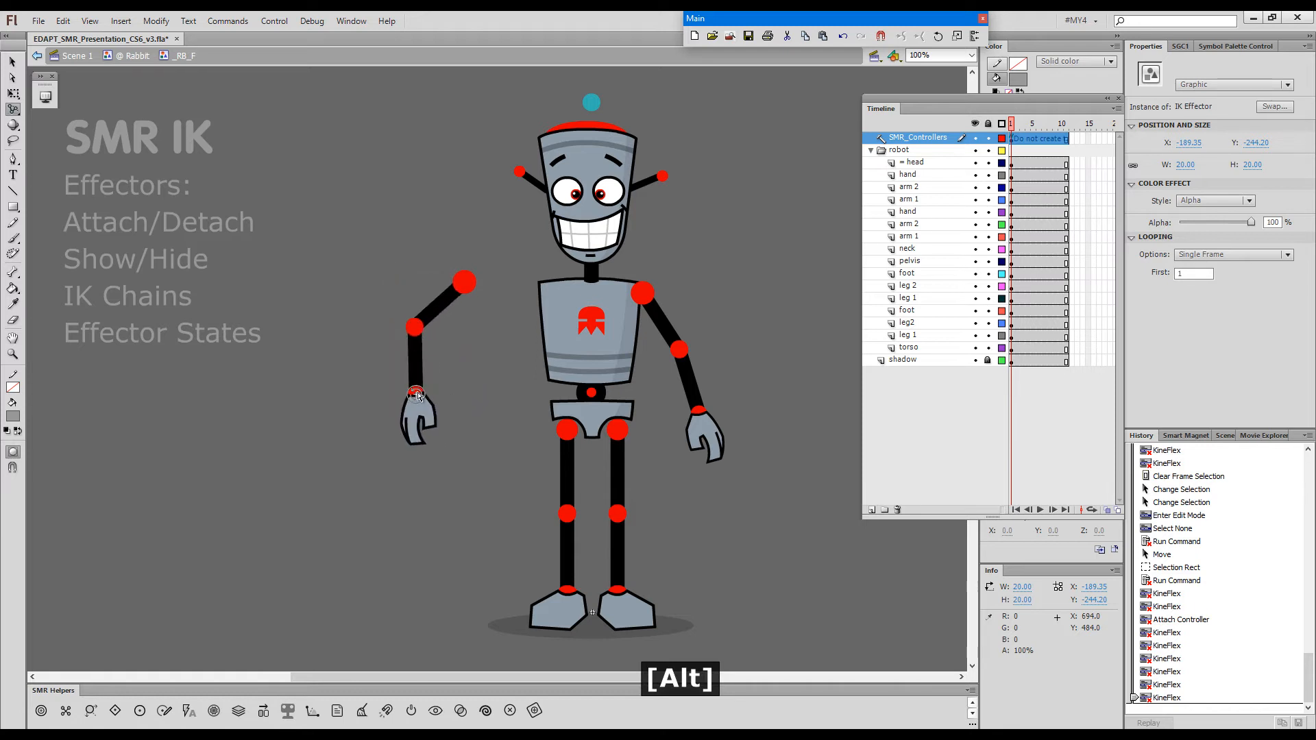
left_click_drag(418, 395, 483, 347)
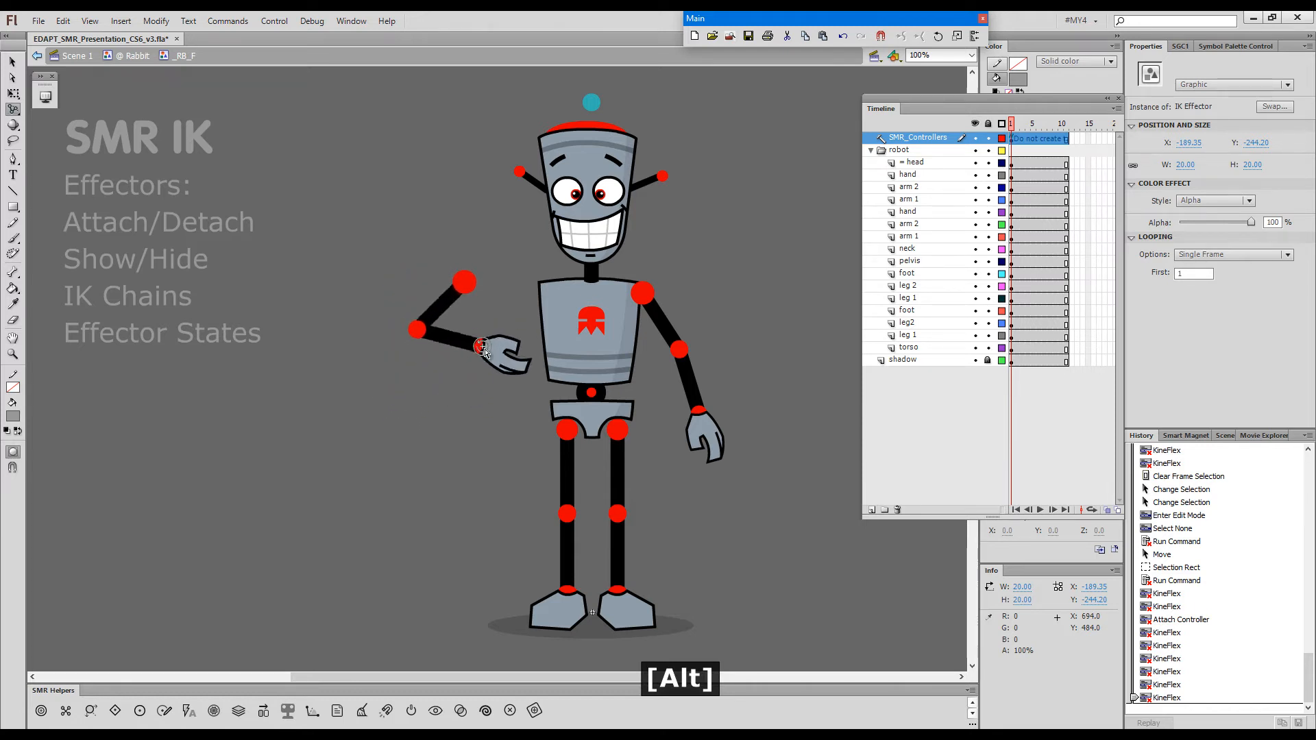
left_click_drag(483, 349, 445, 377)
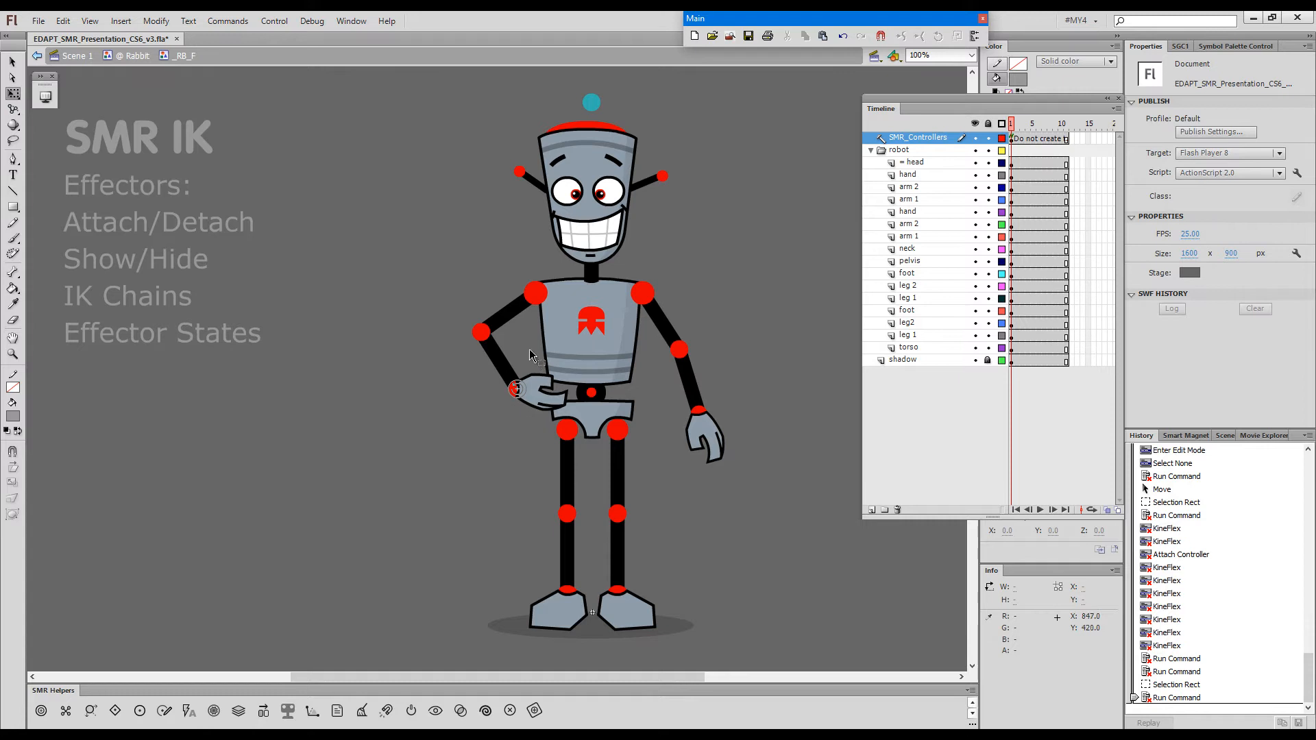
Detach the left hand's effector and attach a new effector at the right arm's elbow
left_click(516, 389)
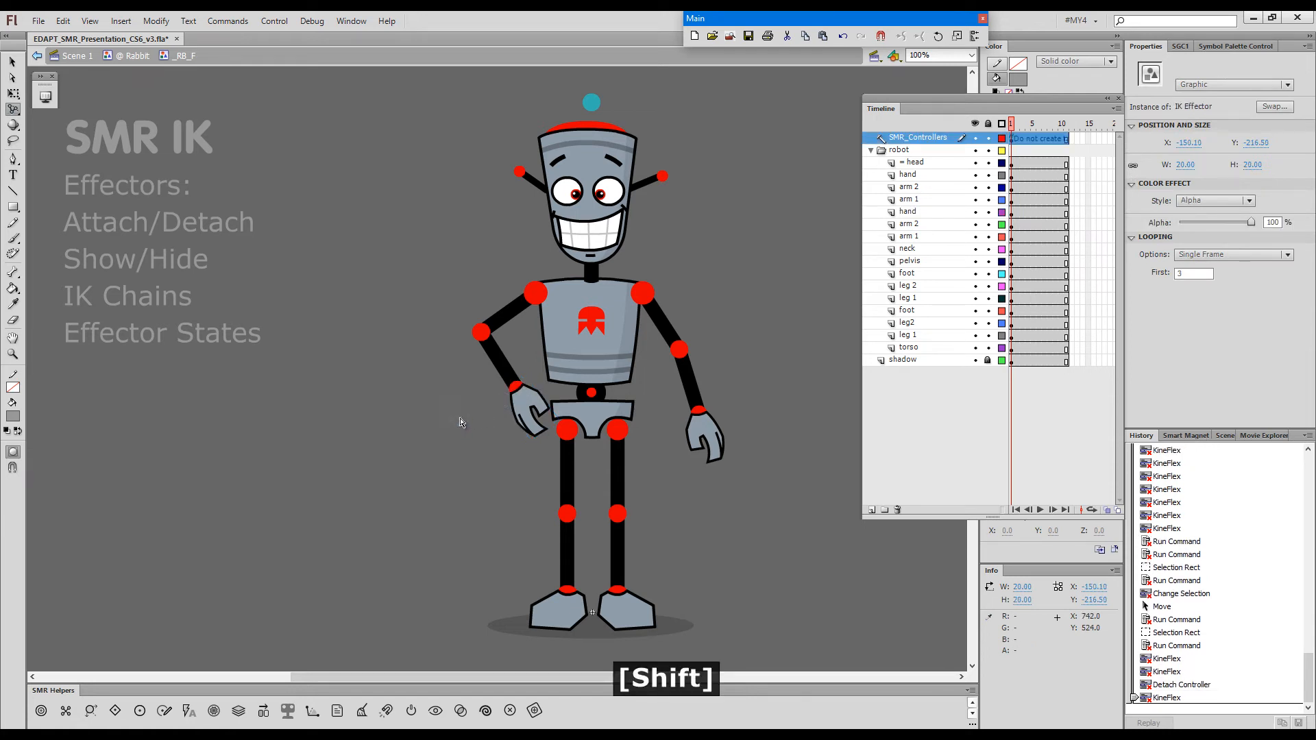
mouse_move(567, 585)
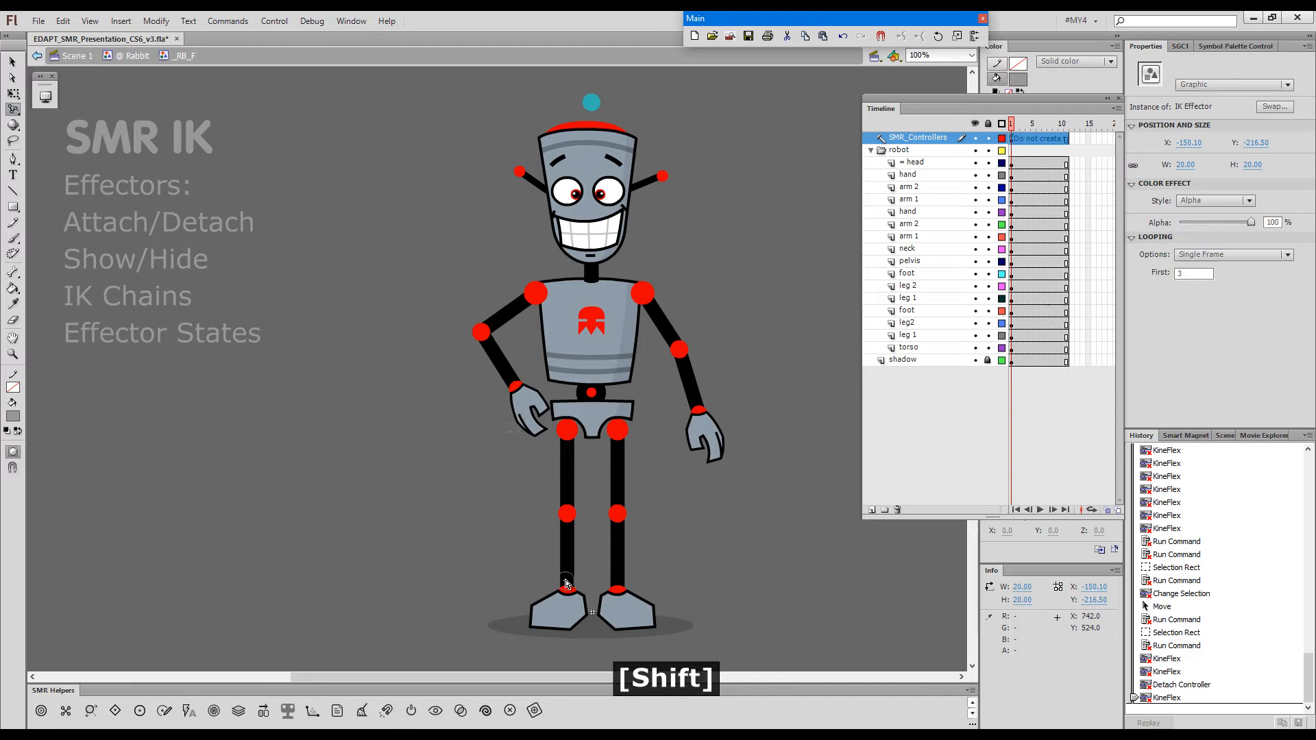
mouse_move(663, 326)
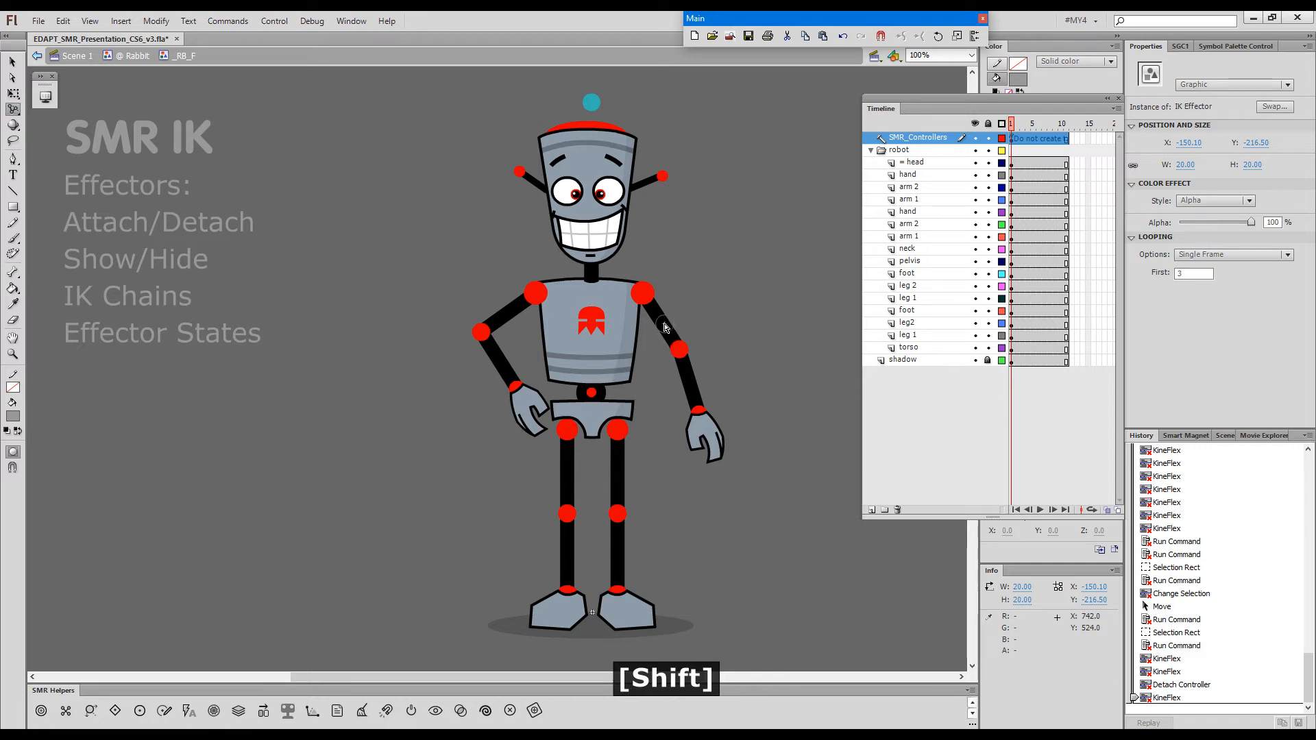
left_click(679, 348)
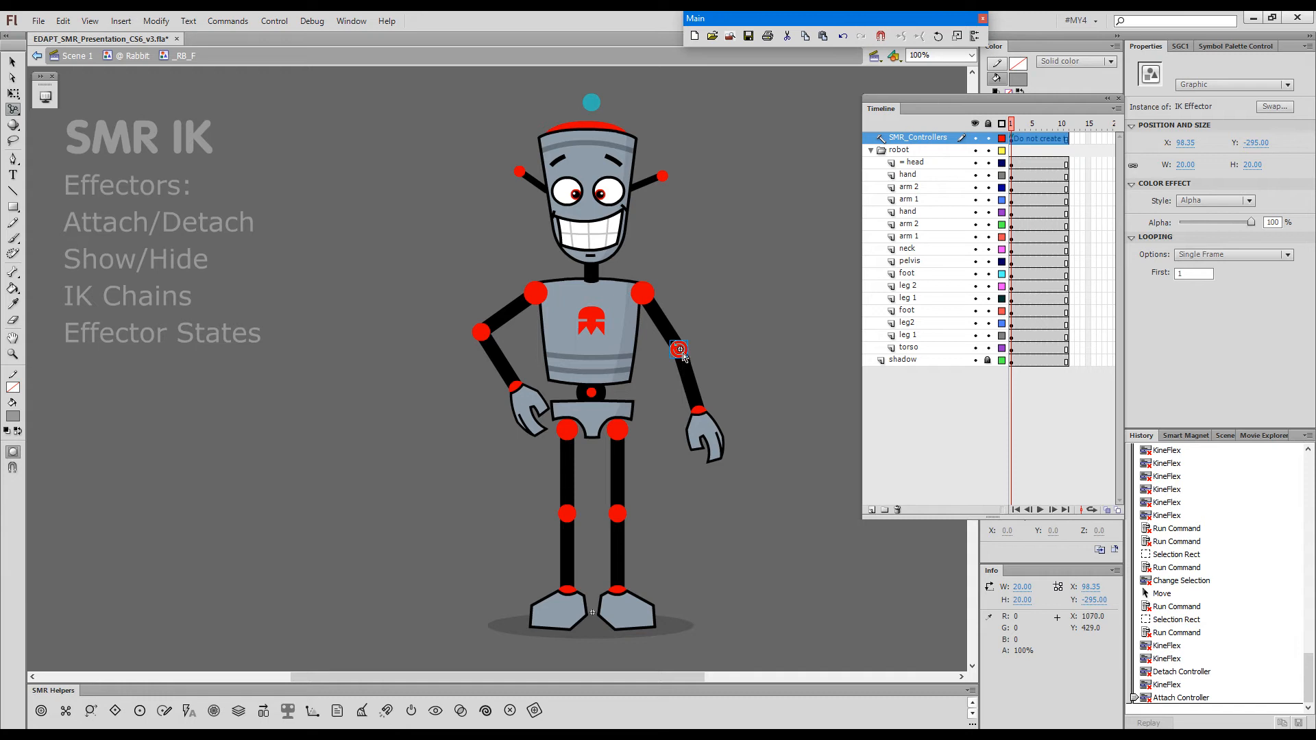
mouse_move(663, 442)
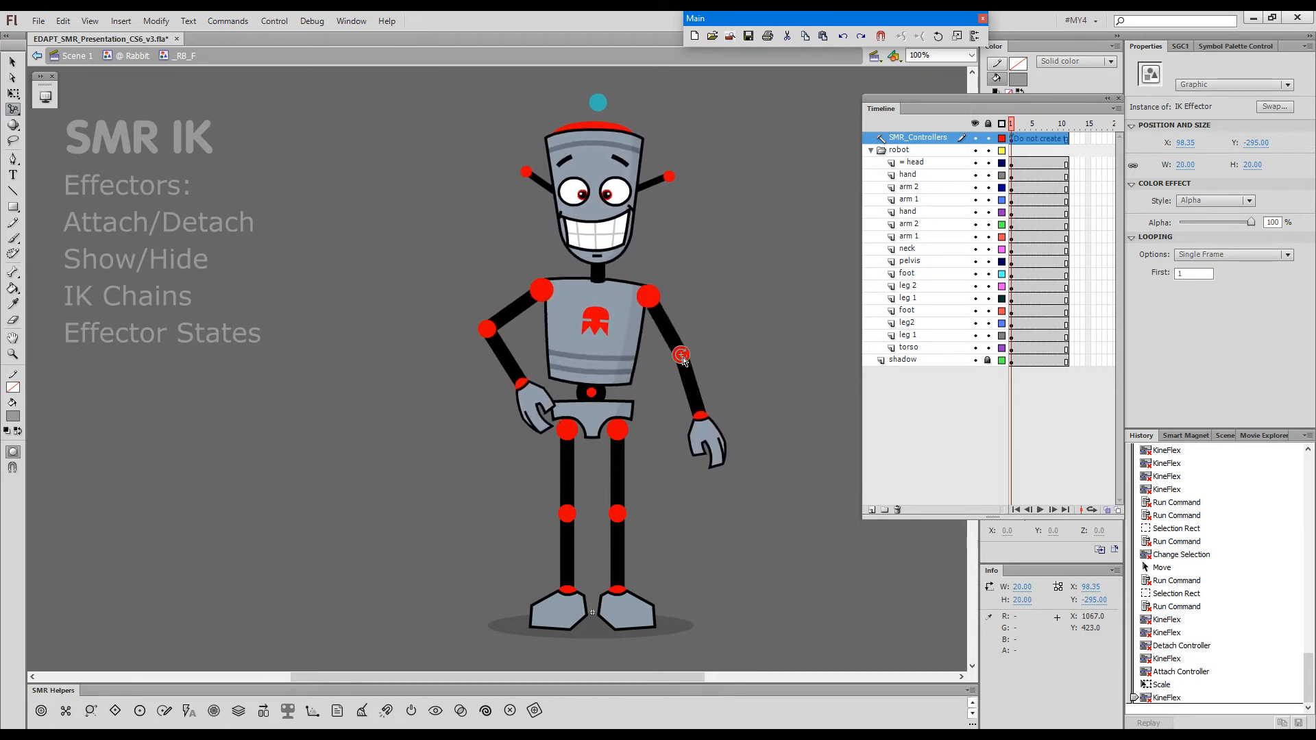
Drag the left upper arm upward so the robot stands straight with the forearm dangling
left_click_drag(681, 354, 681, 351)
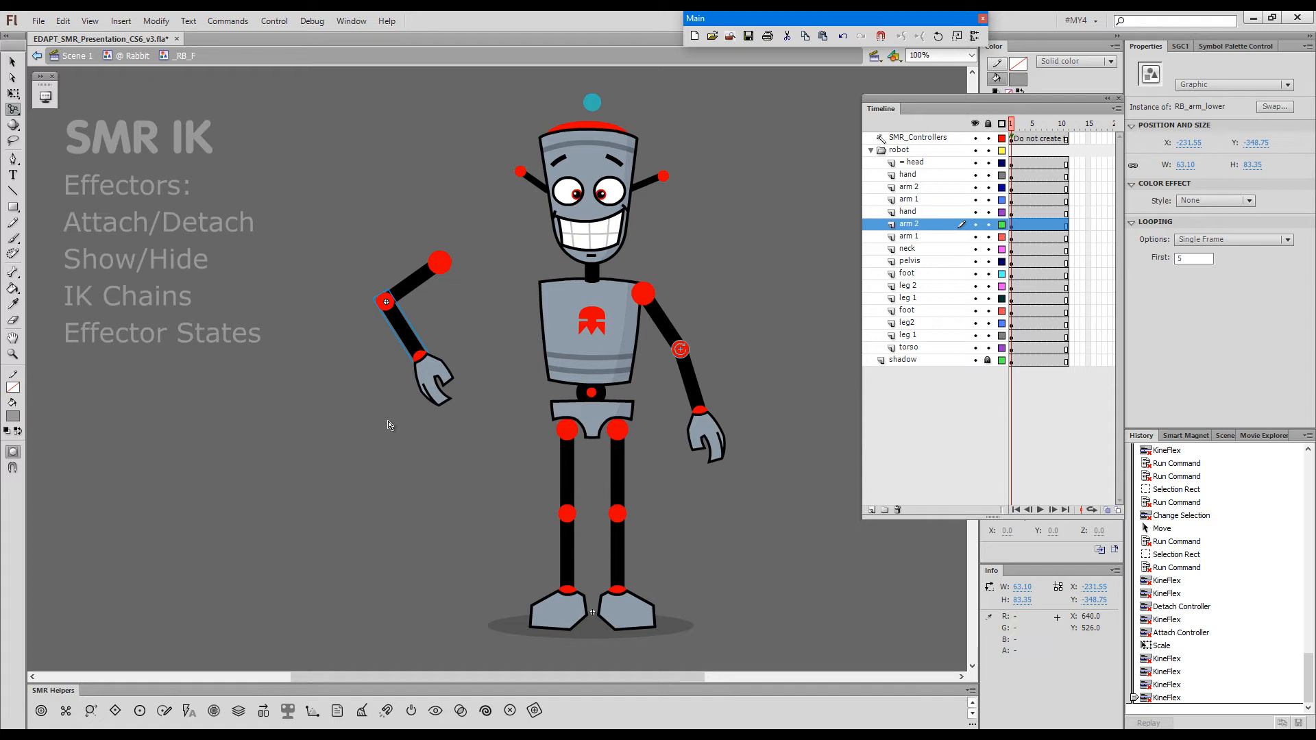
Reattach an effector to the left hand and swing the arm up above the head to wave
key("shift")
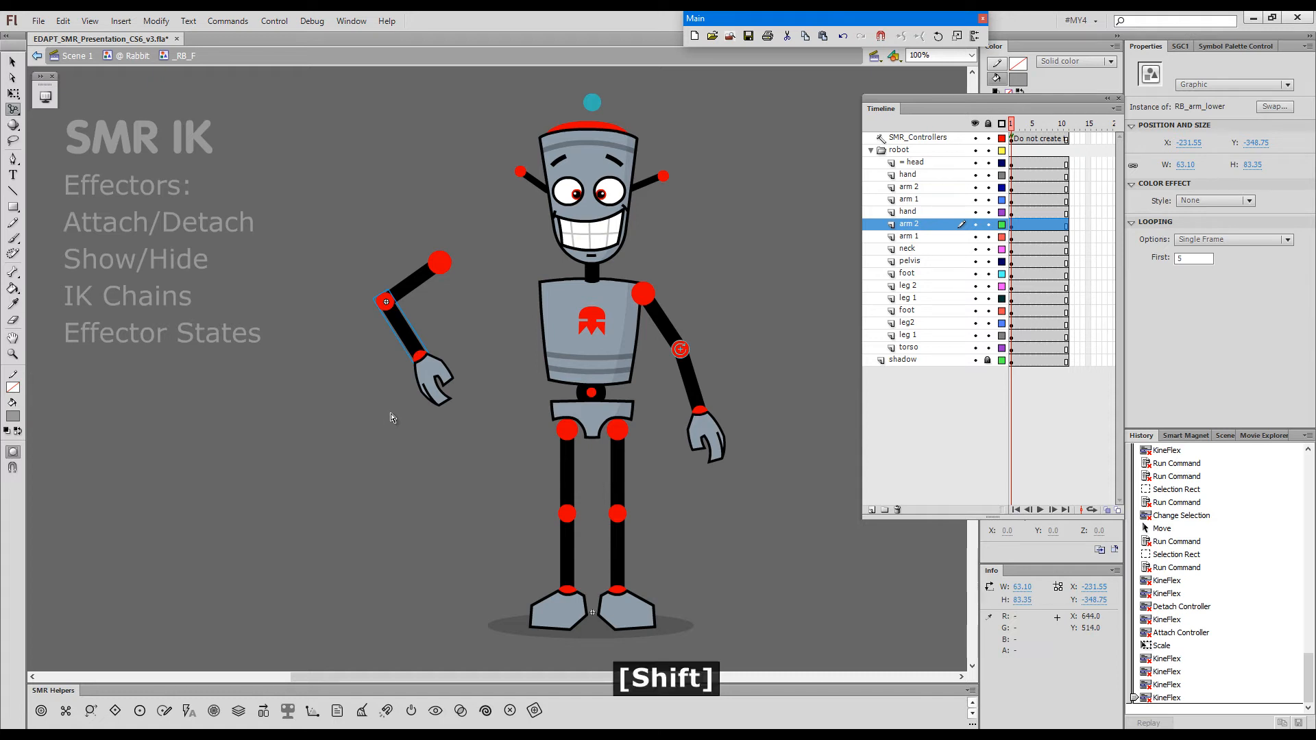
left_click(422, 356)
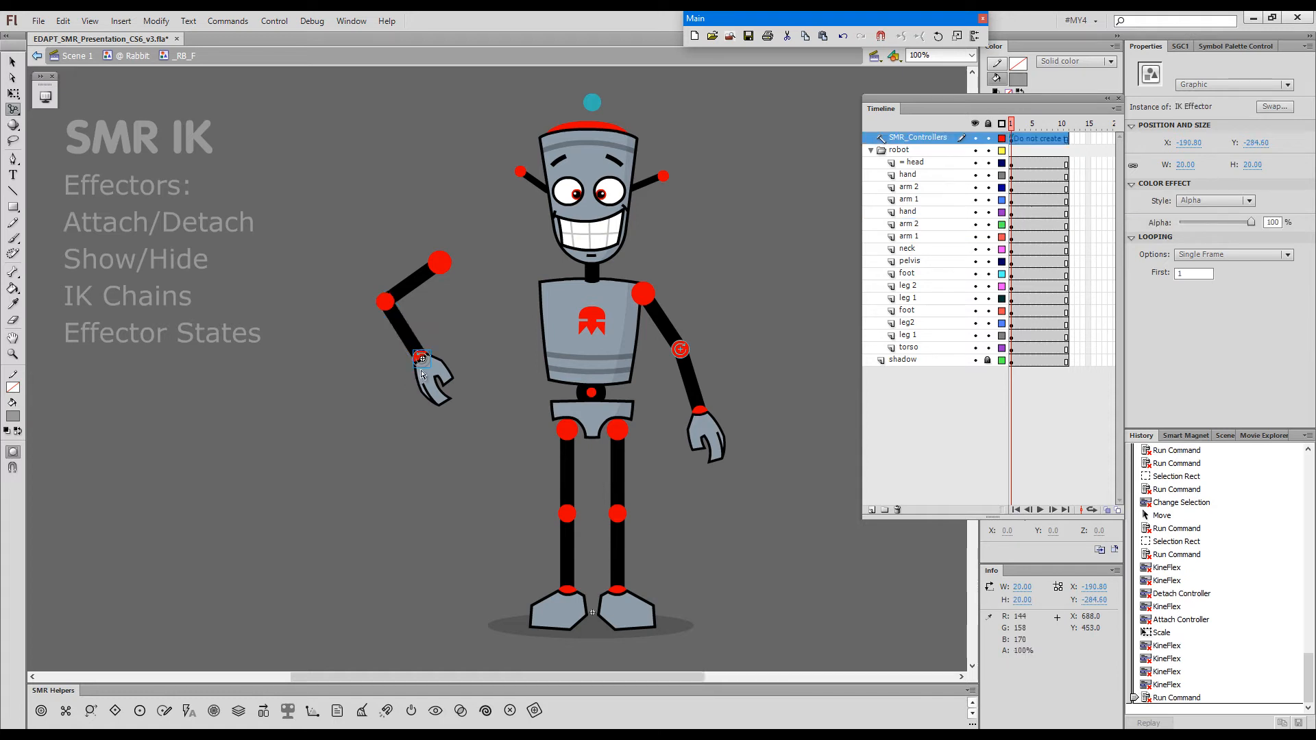
left_click_drag(419, 356, 432, 390)
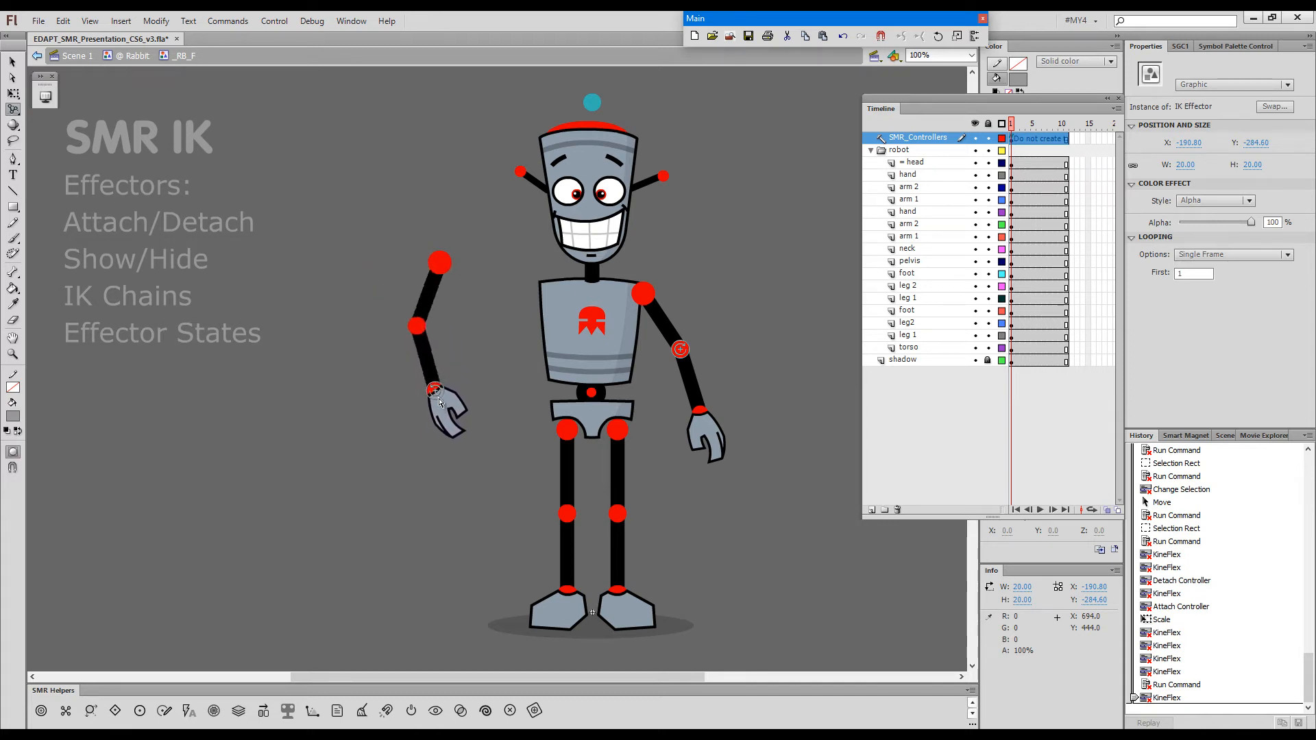
left_click_drag(435, 392, 438, 395)
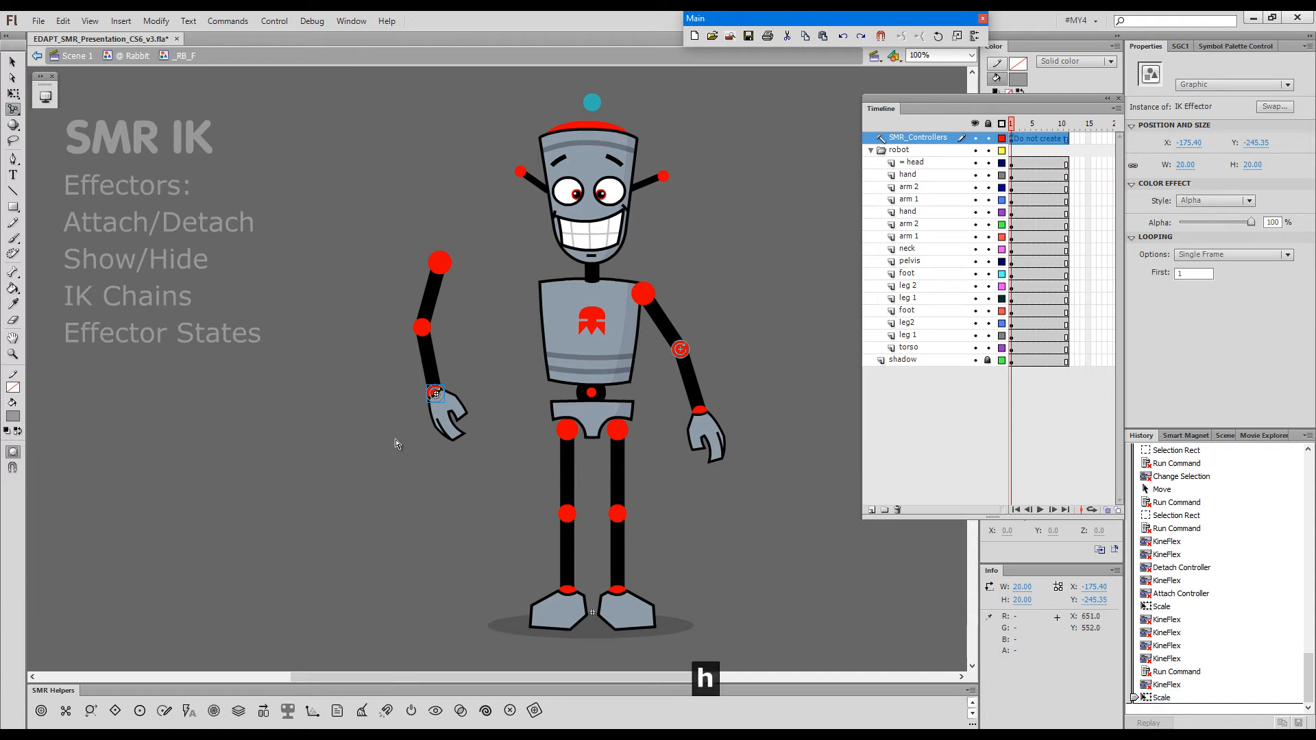
left_click_drag(434, 393, 445, 384)
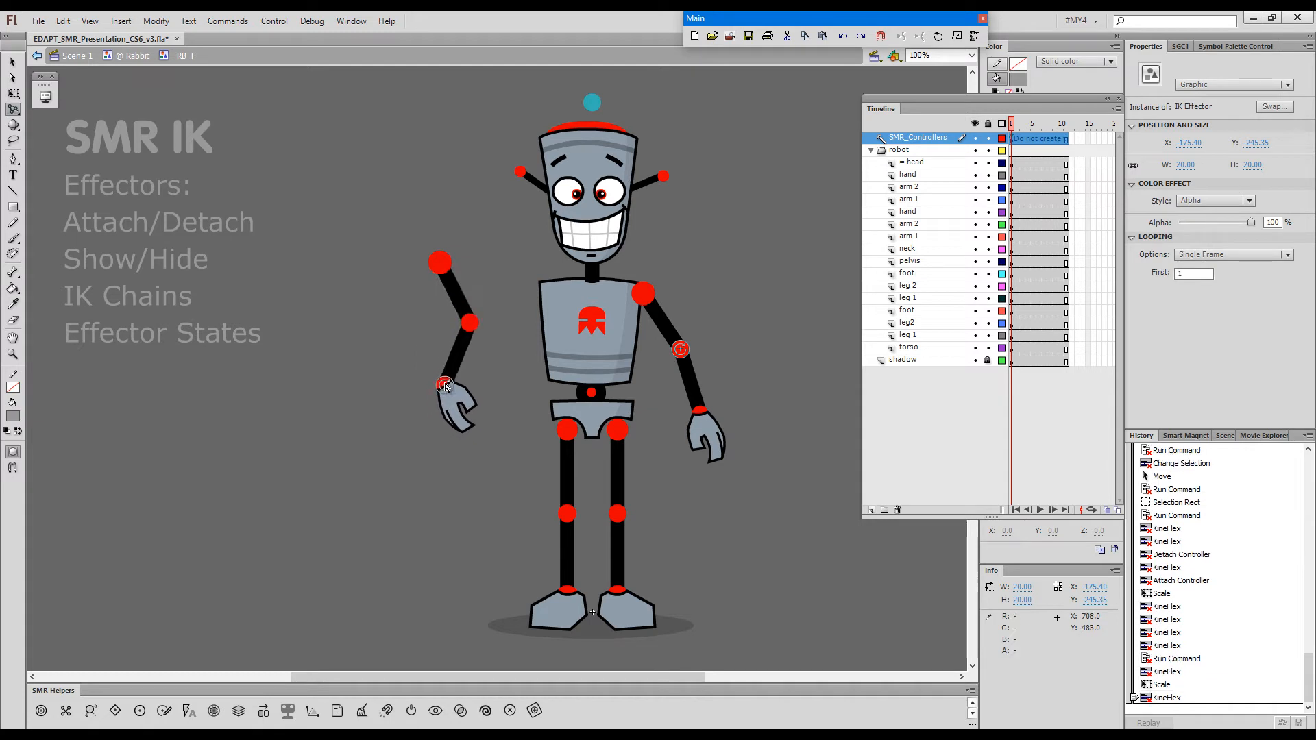
left_click_drag(445, 386, 459, 416)
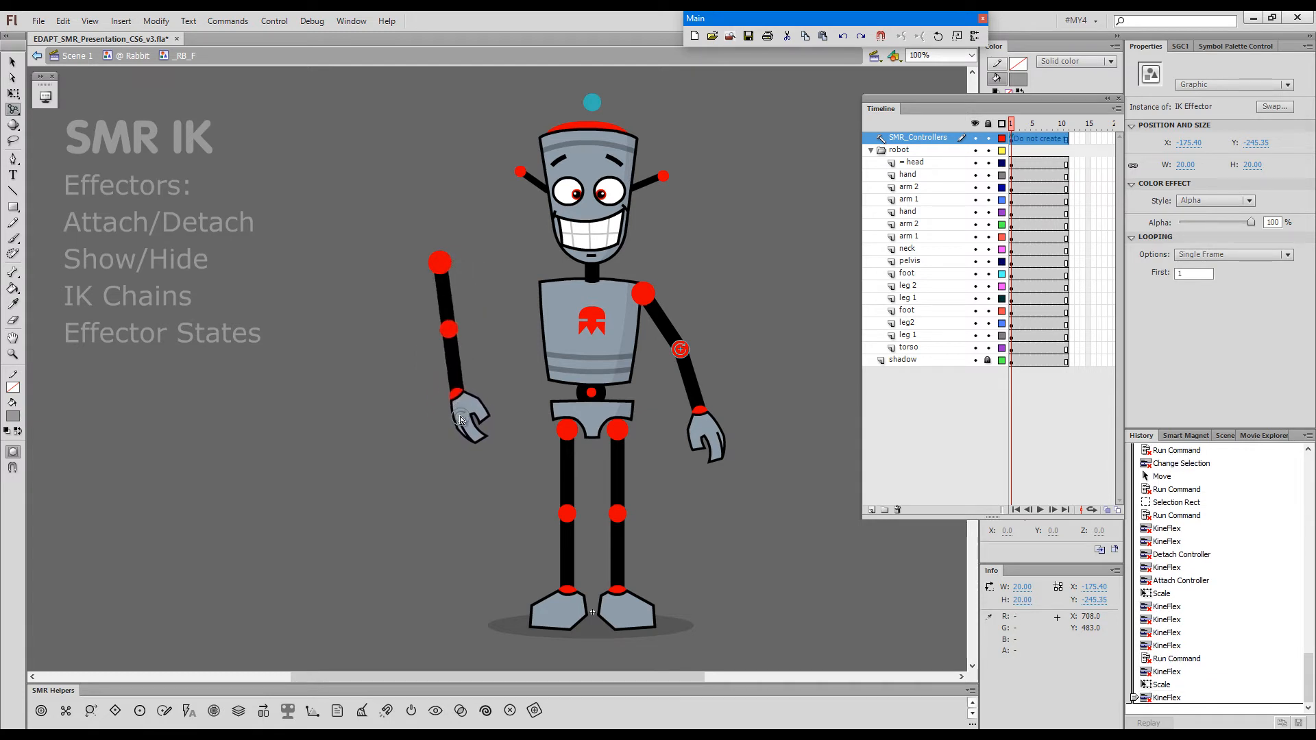
left_click_drag(460, 420, 328, 277)
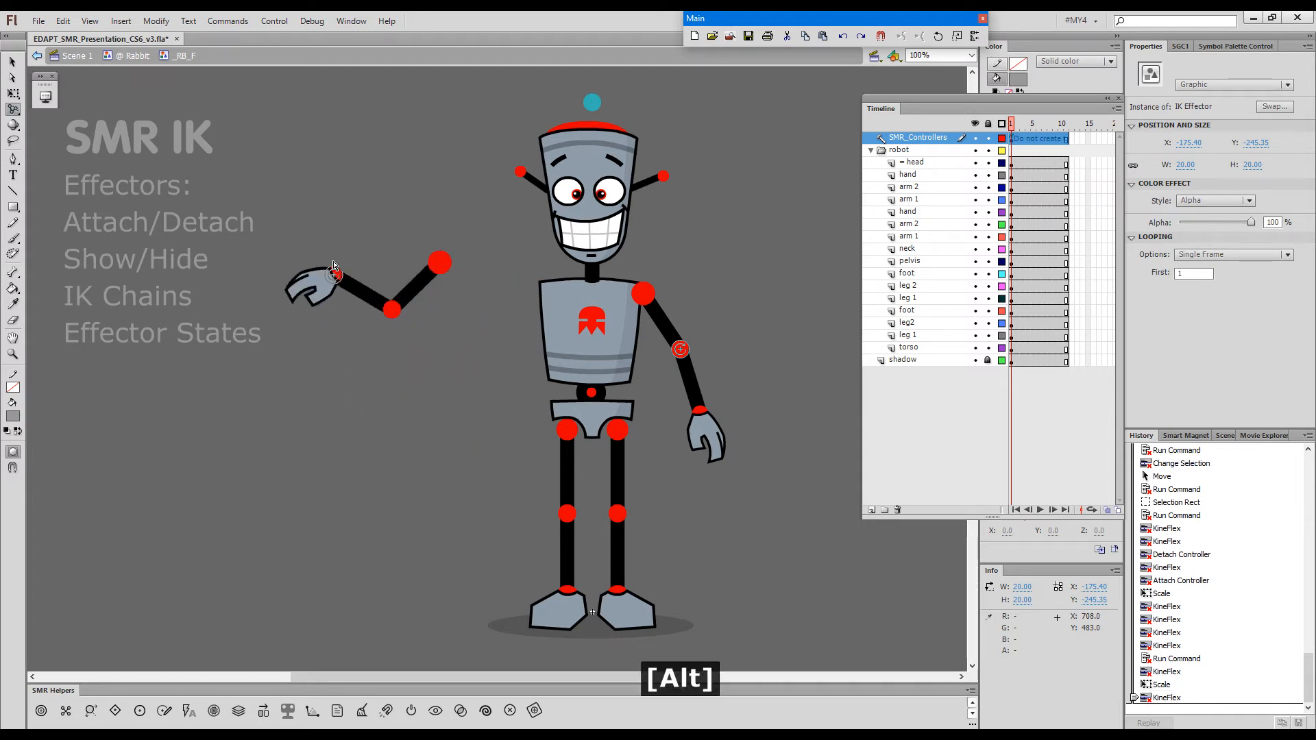
left_click_drag(326, 277, 444, 154)
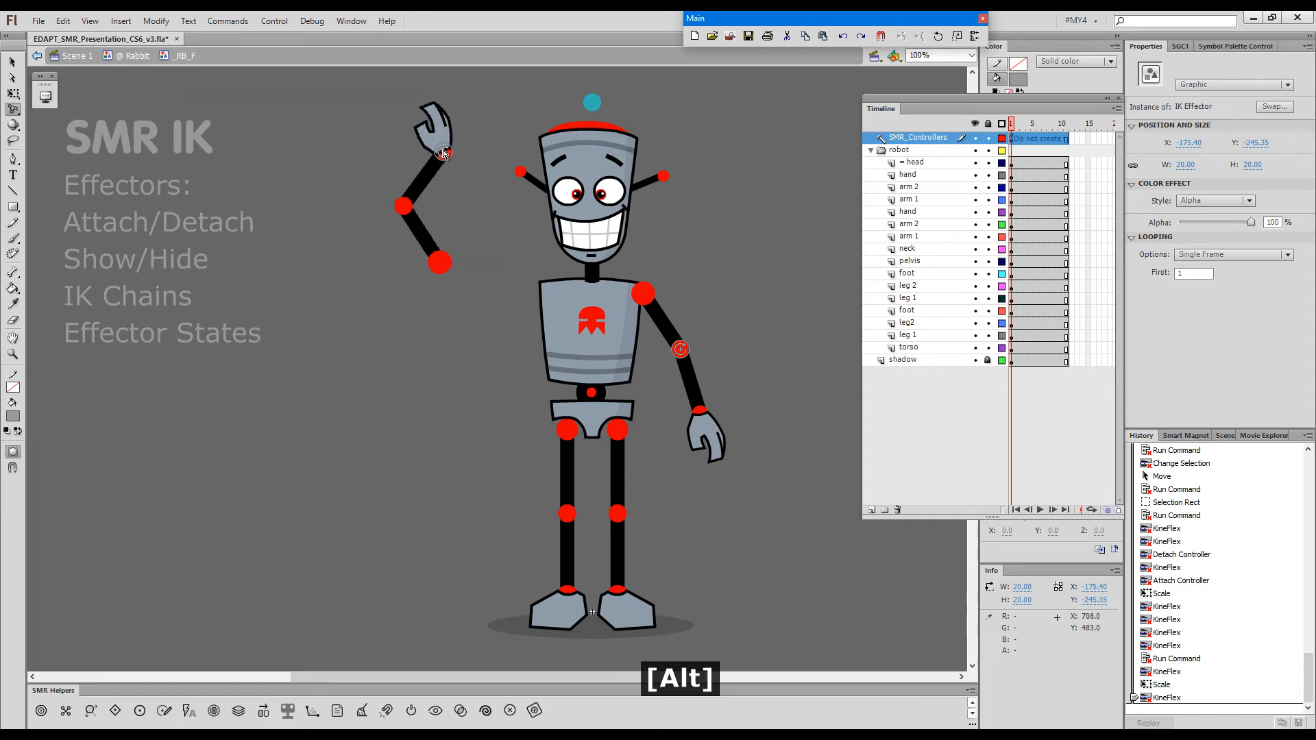
Enlarge the raised hand slightly and readjust the waving arm back overhead
left_click(419, 231)
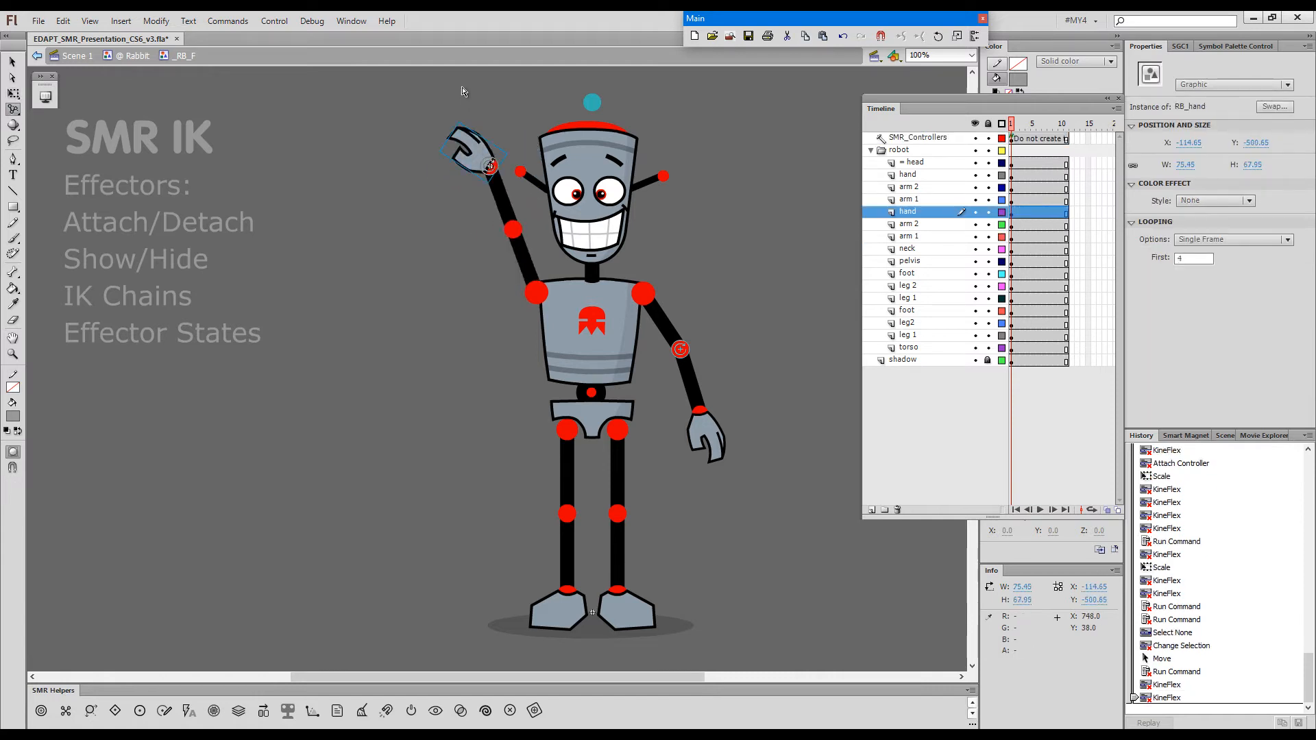
key("Shift+.")
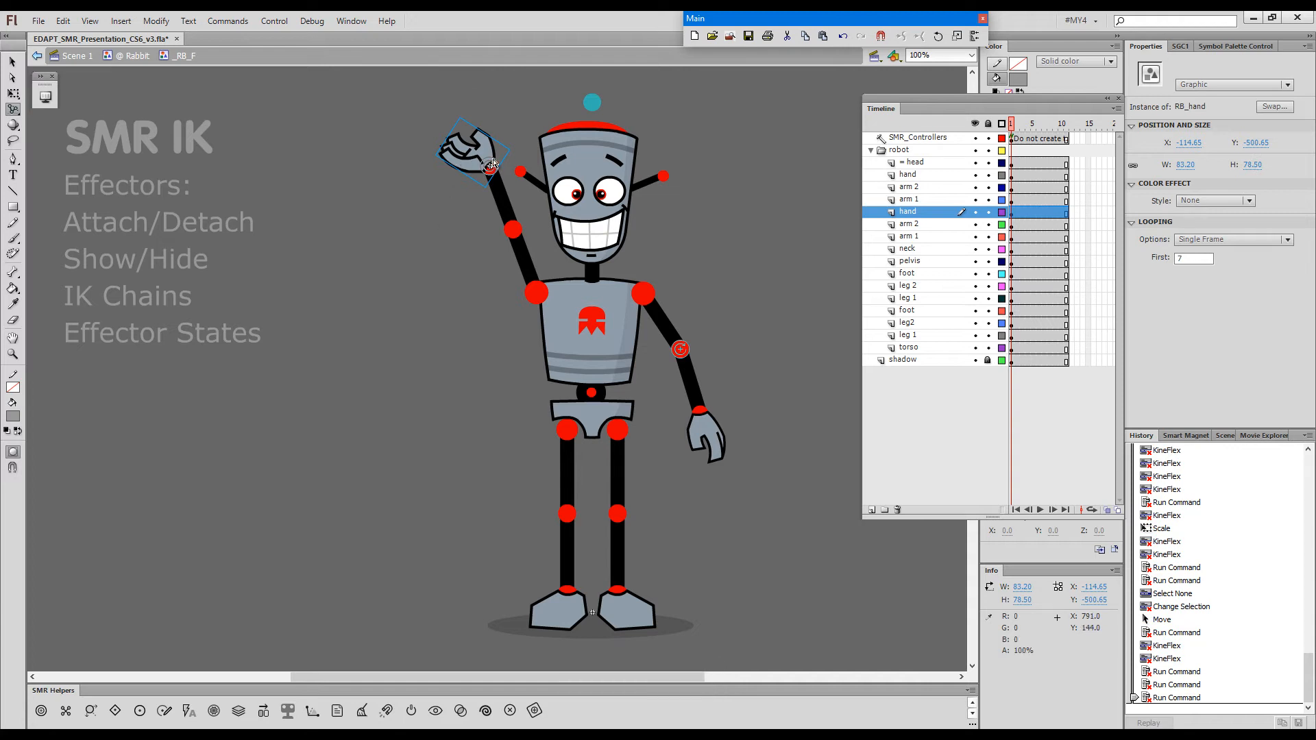
left_click_drag(479, 160, 441, 194)
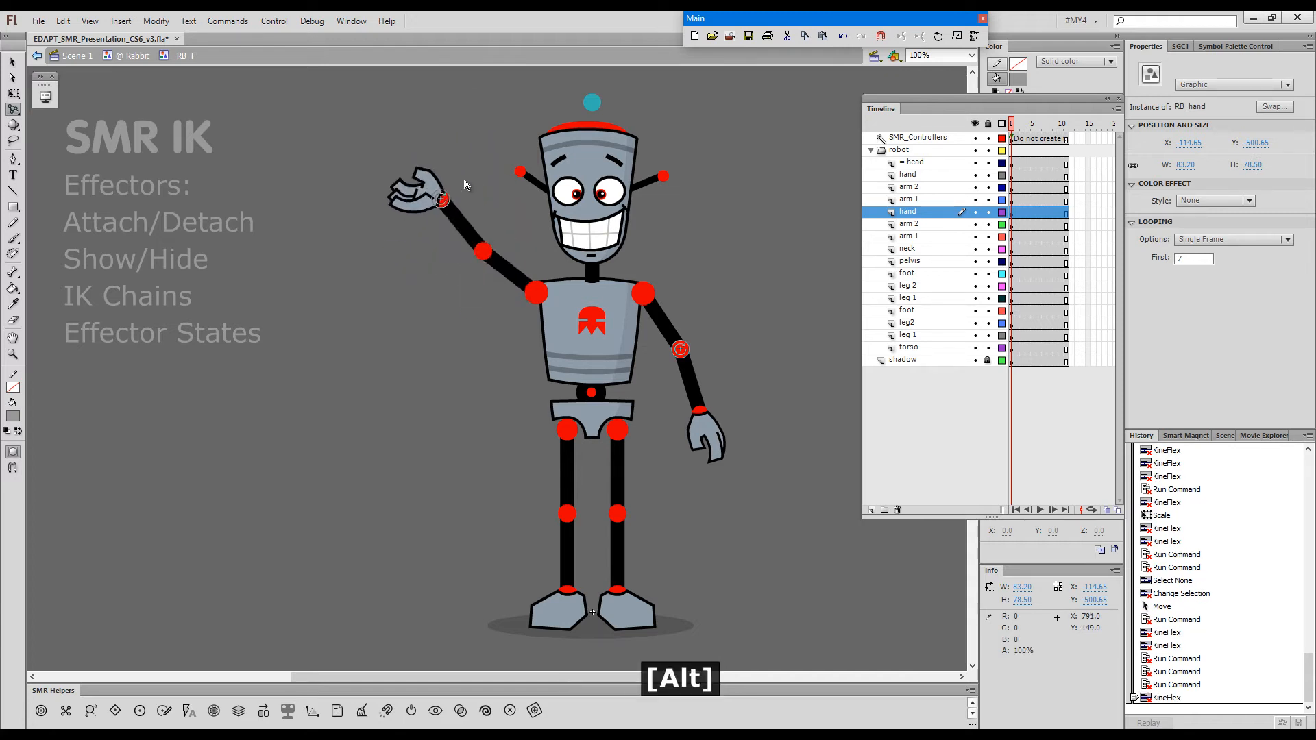
left_click_drag(442, 199, 483, 176)
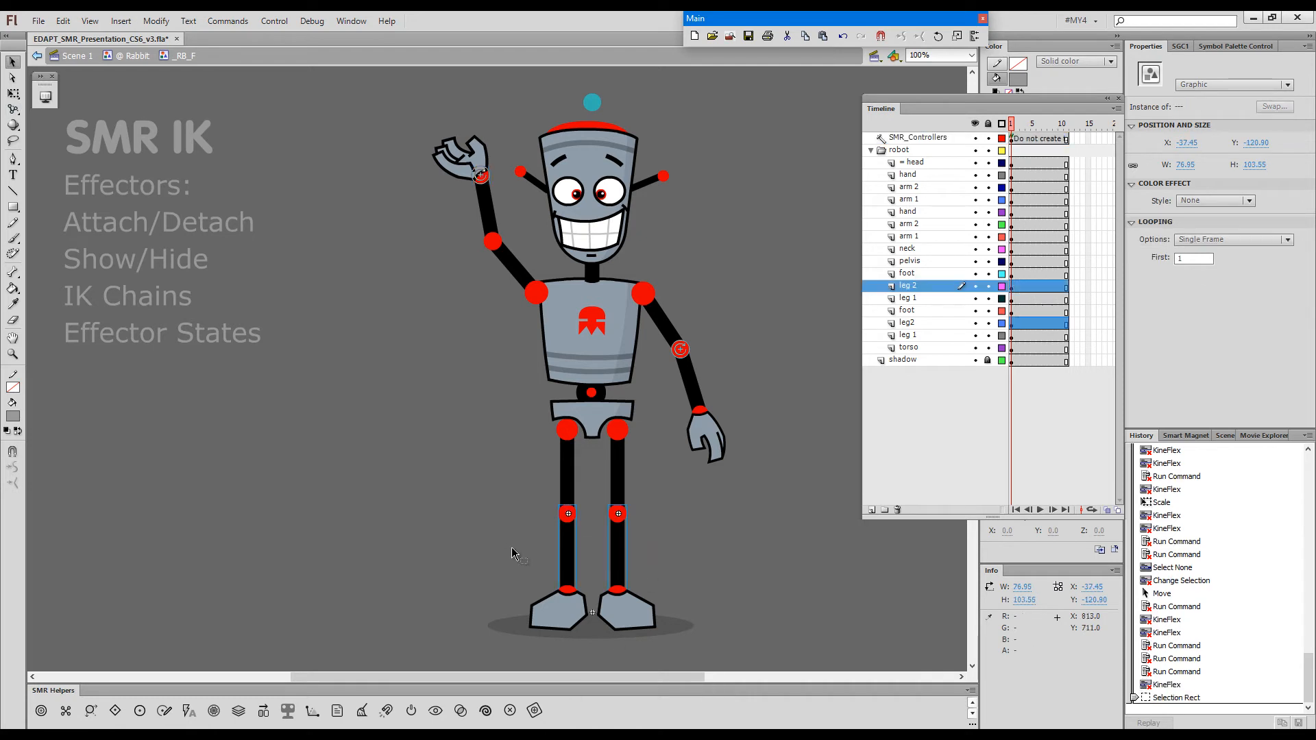
mouse_move(656, 543)
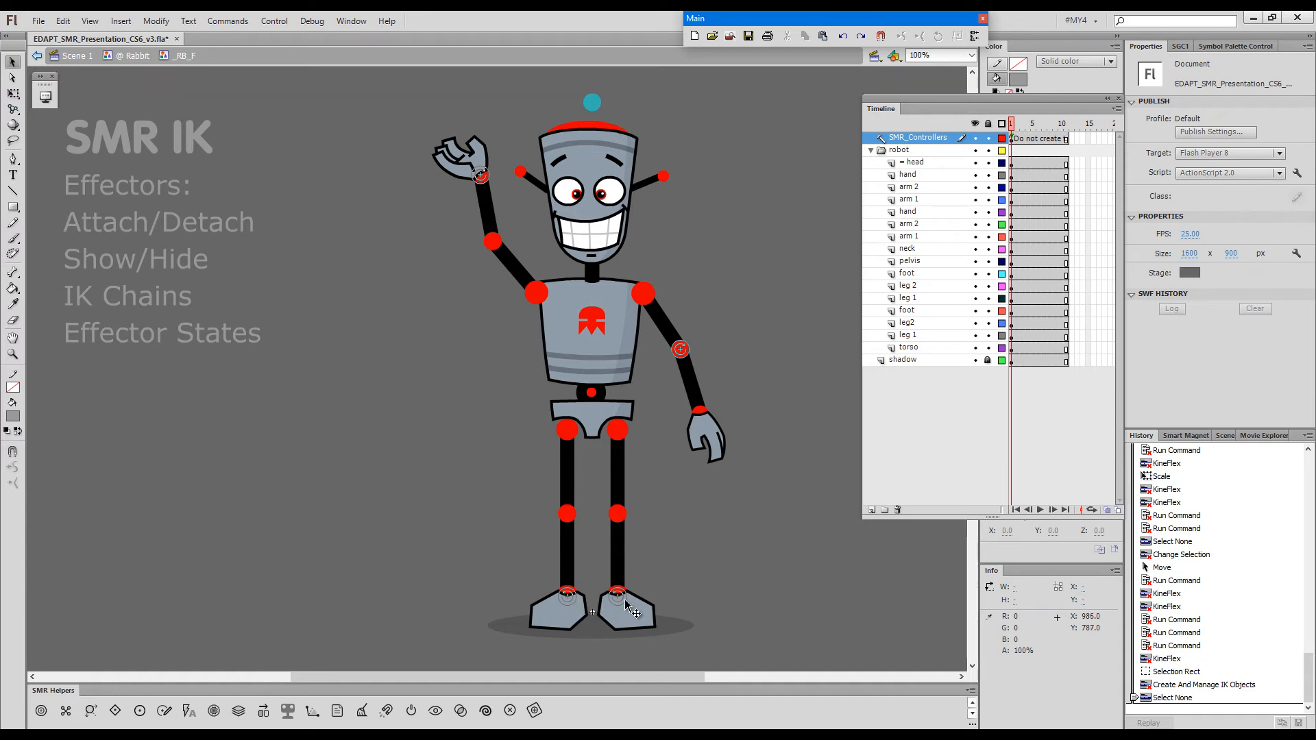
Adjust the IK effector marker on the robot's right foot
left_click(617, 595)
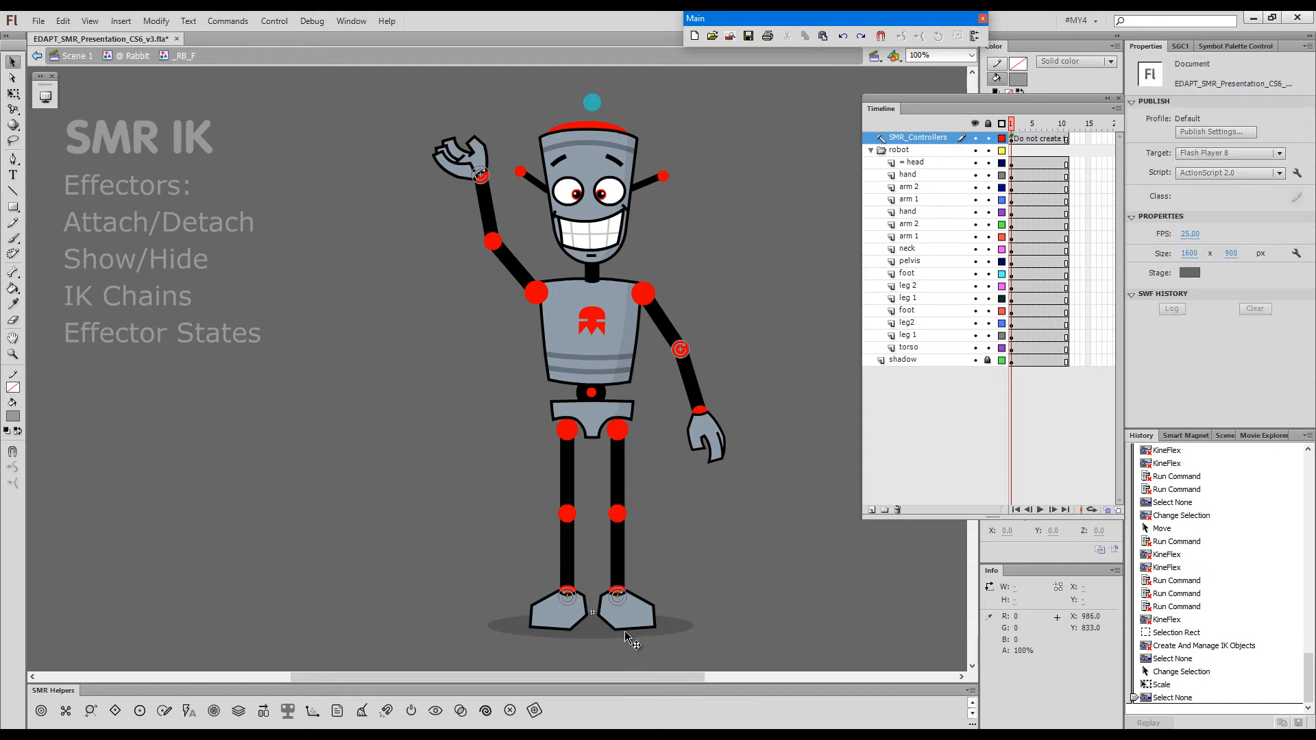
mouse_move(687, 393)
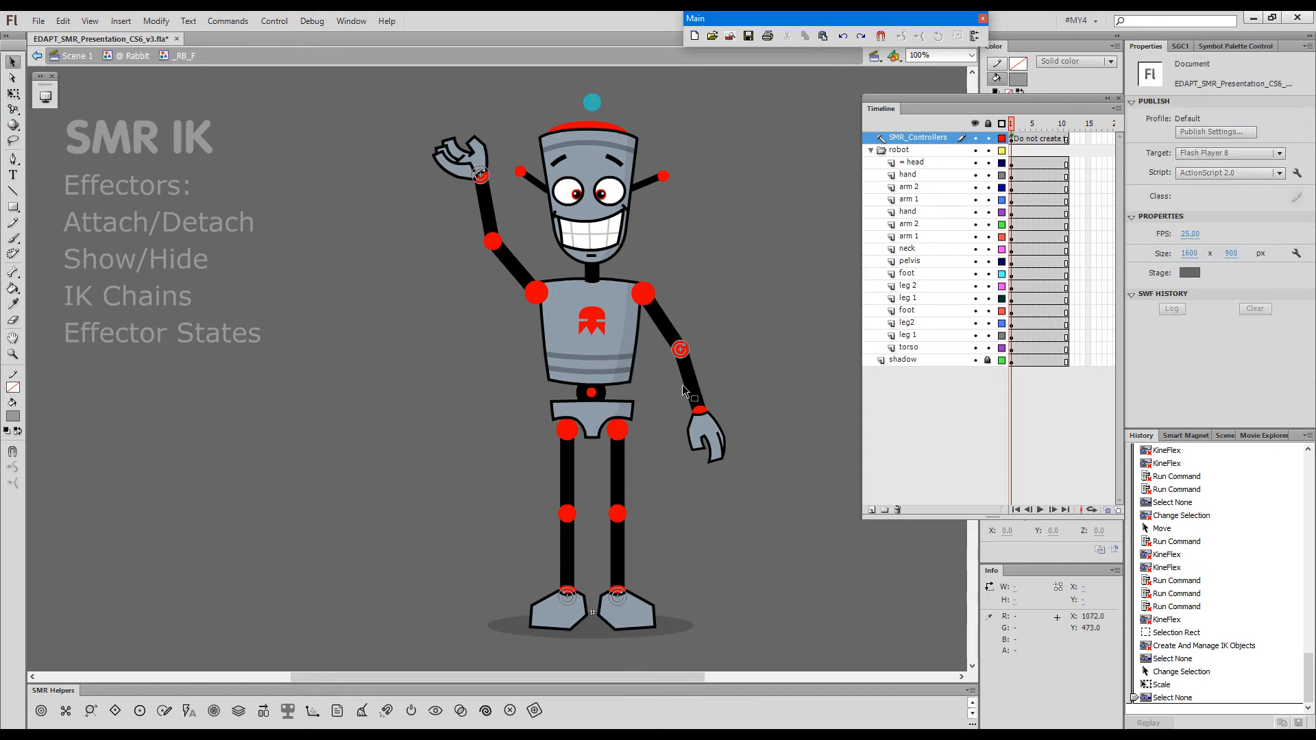
Drag the torso down so the robot crouches with bent knees and planted feet
left_click(591, 416)
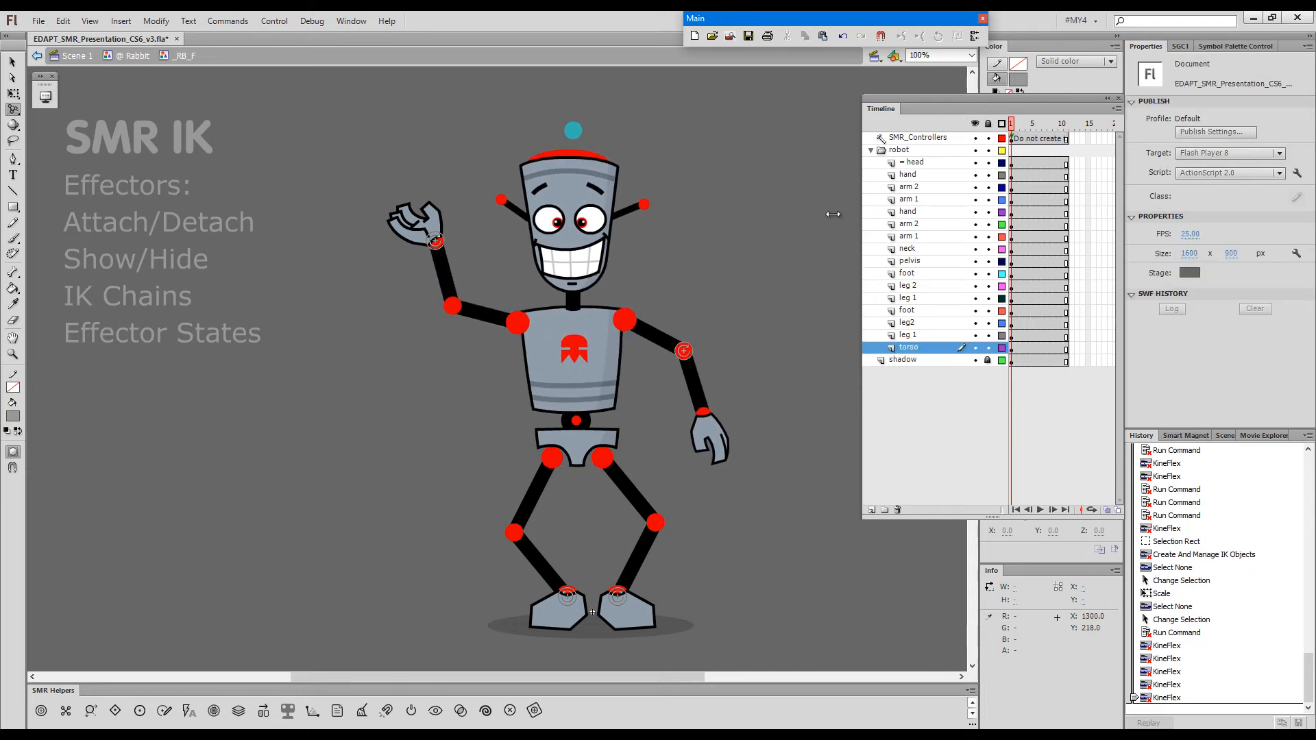
Lift the torso up and to the right, toggling effector visibility with F1 and Ctrl+F1
left_click_drag(683, 350, 691, 345)
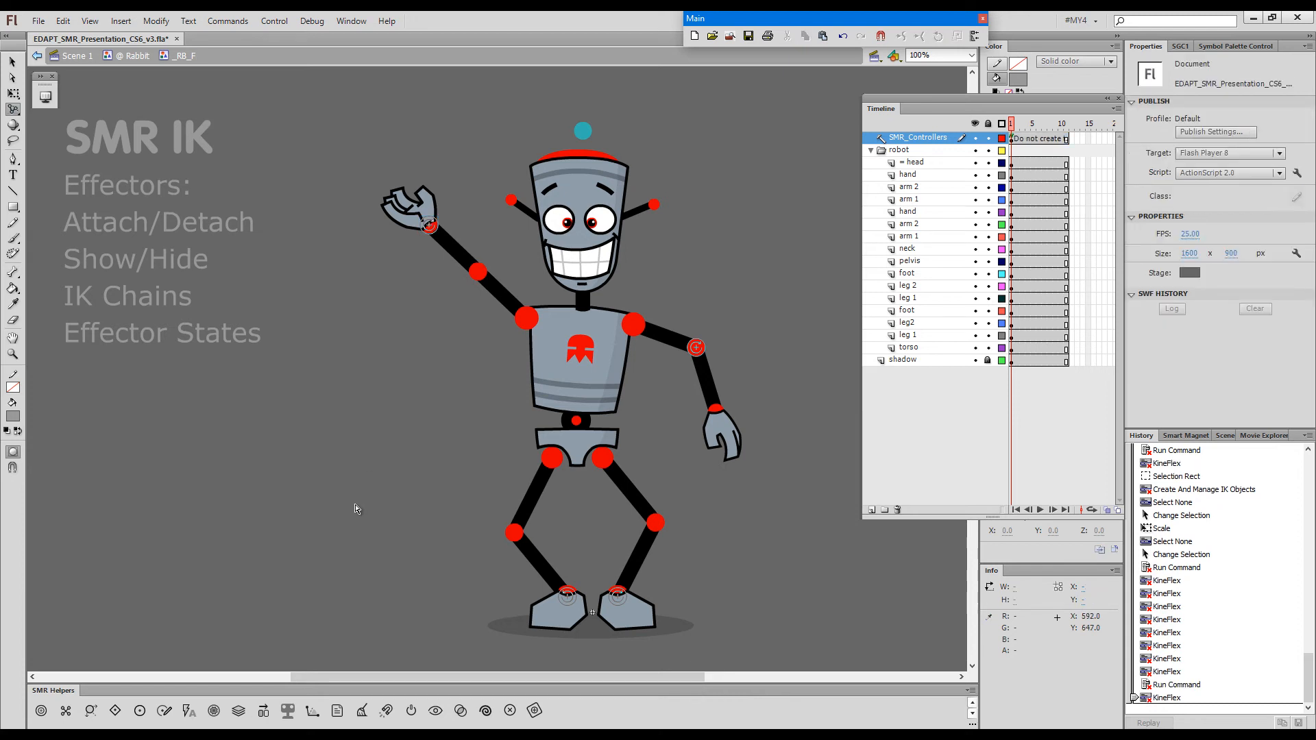
key("f1")
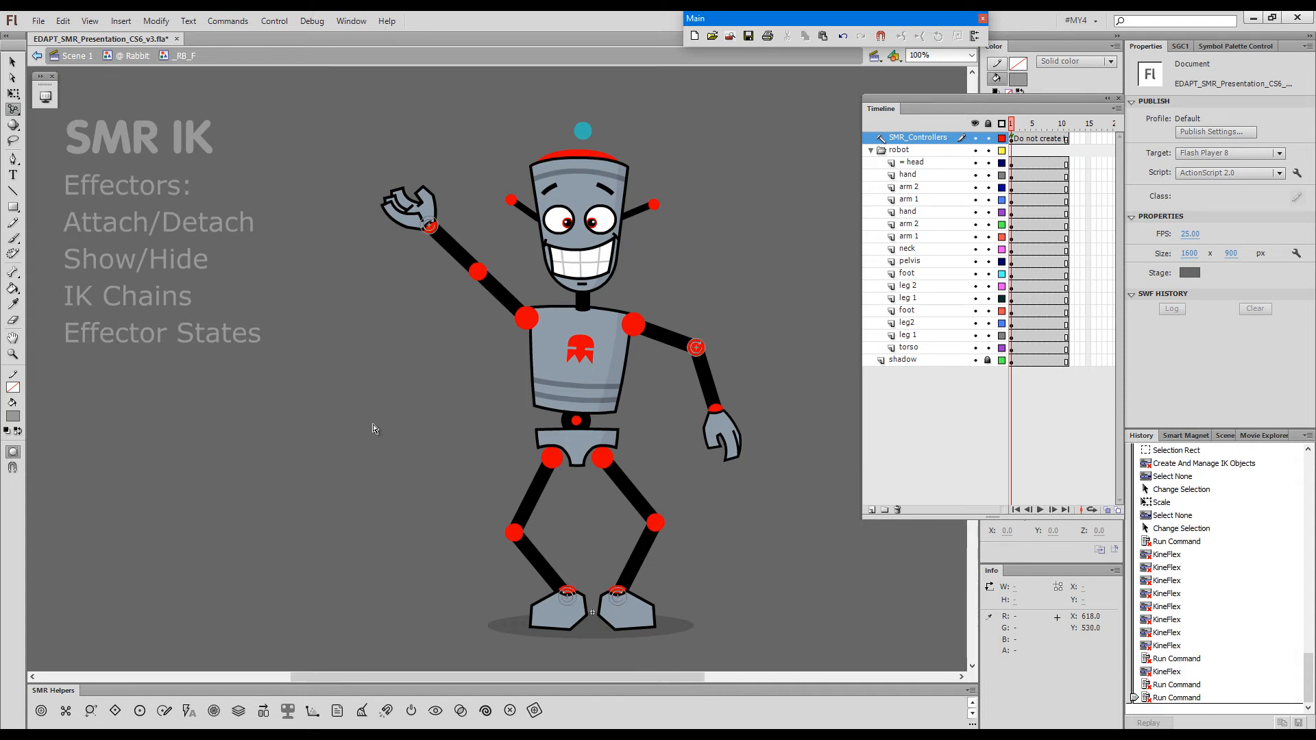
key("ctrl+F1")
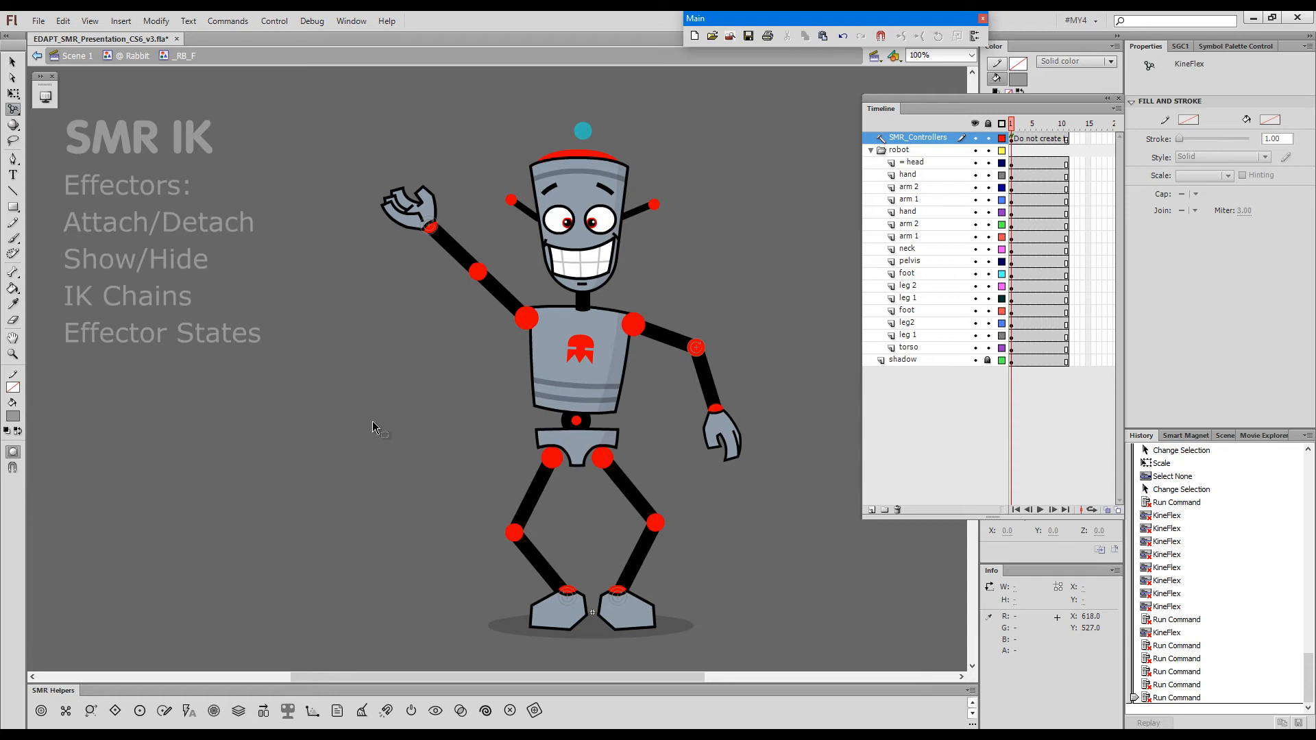
key("ctrl+F1")
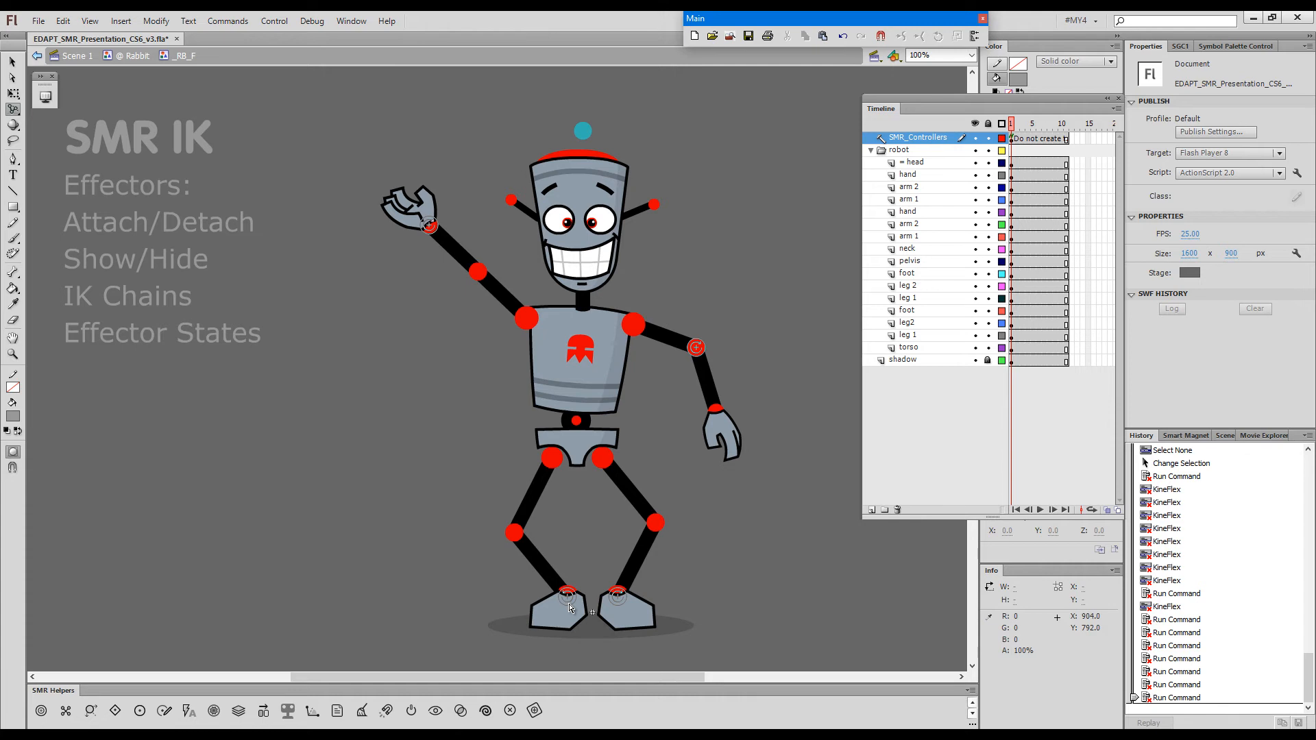
Detach the left foot's effector and lift that leg into a bent step
left_click(567, 594)
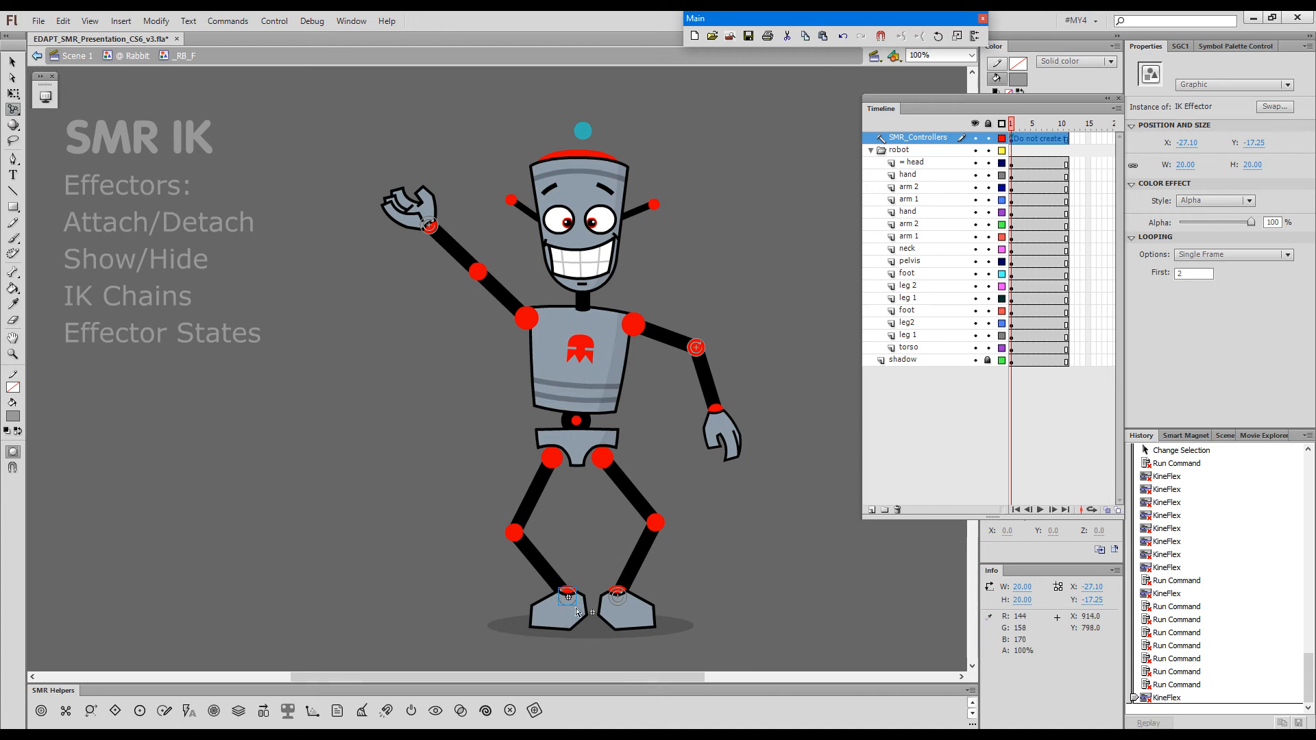
key("shift")
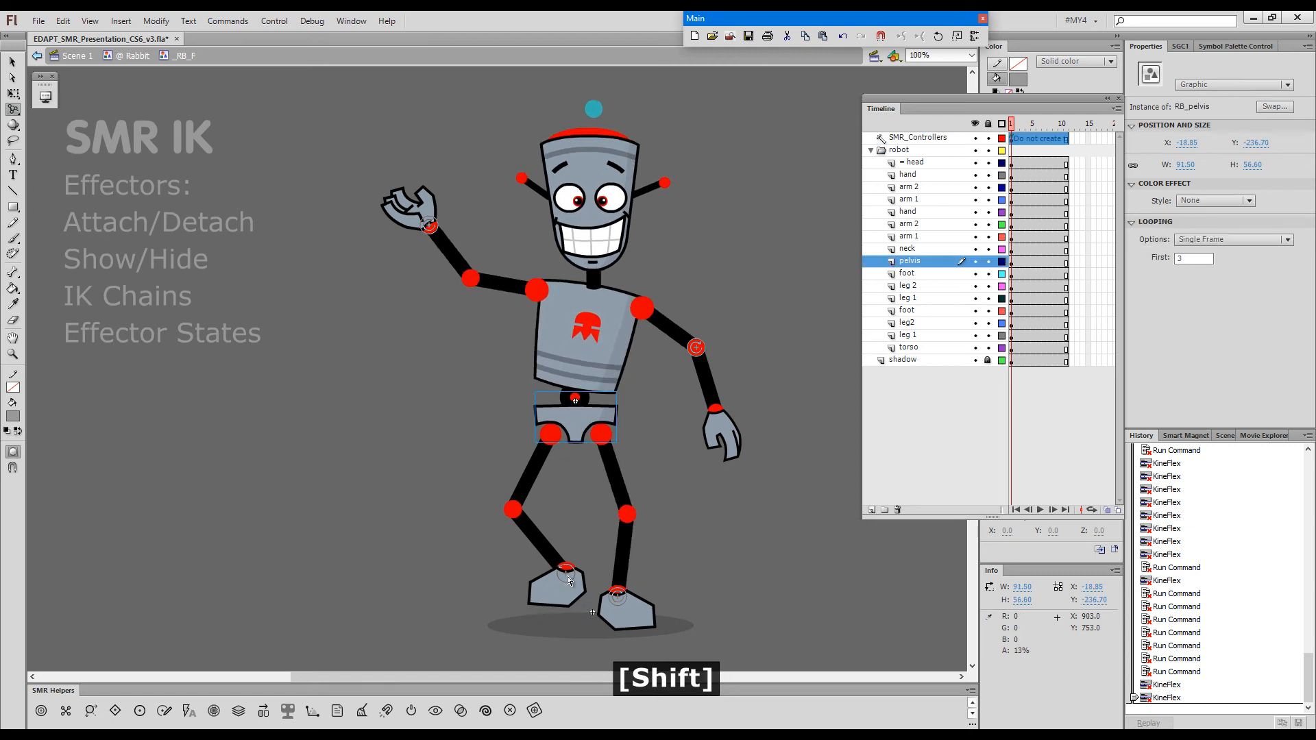
left_click_drag(571, 571, 558, 517)
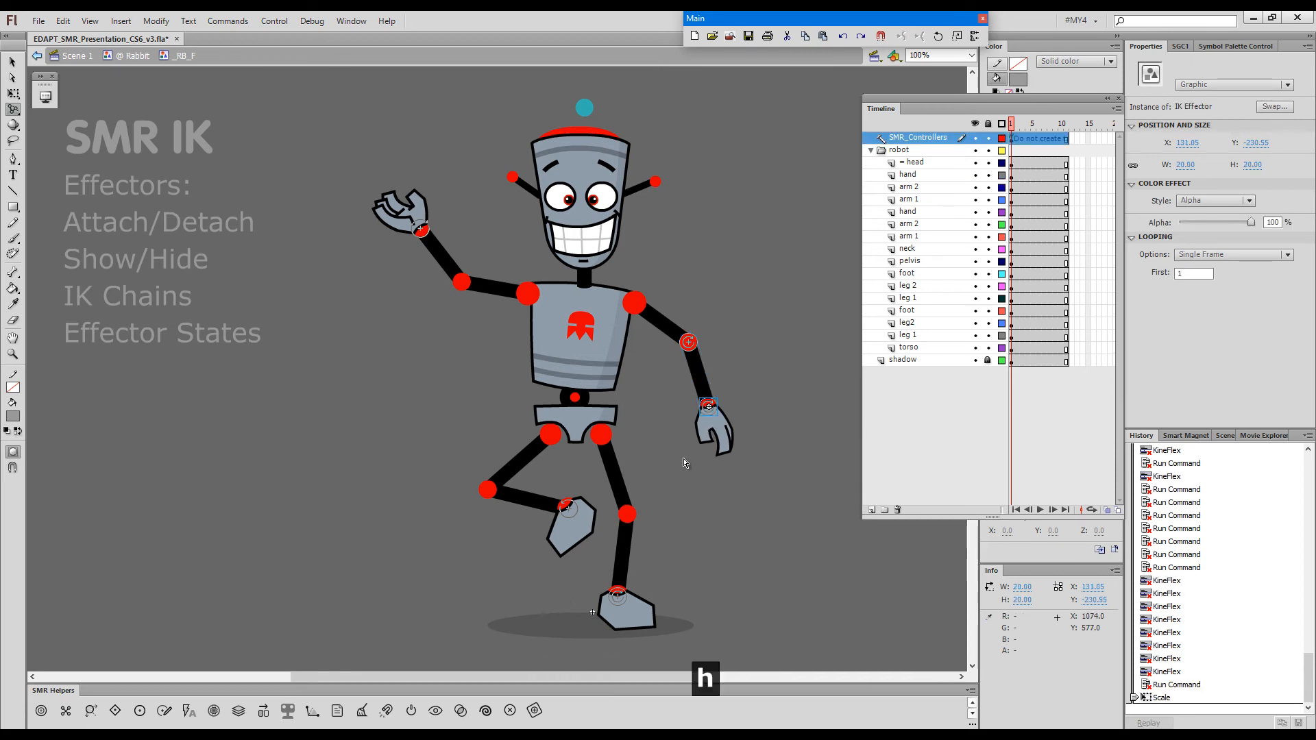
Undo the accidental scale with Ctrl+Z twice and open KineFlex Quick Settings on the torso
key("ctrl+z")
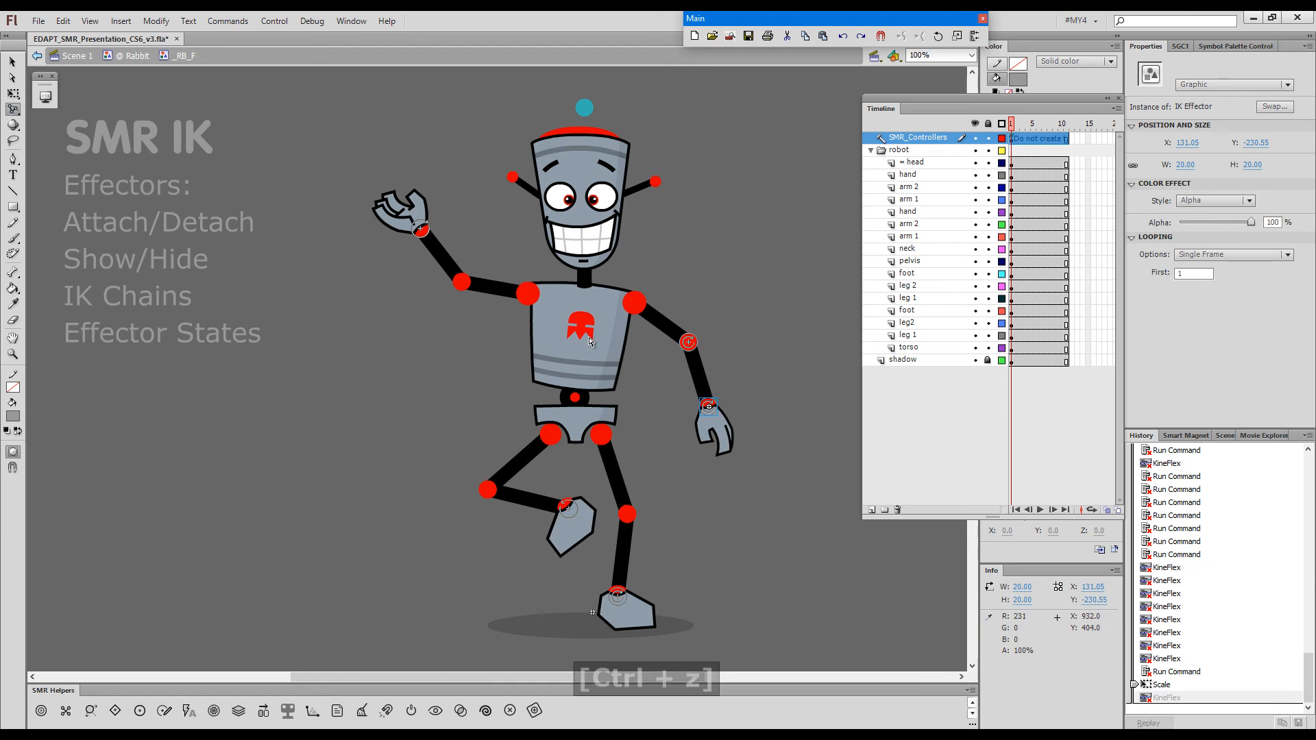
key("ctrl+z")
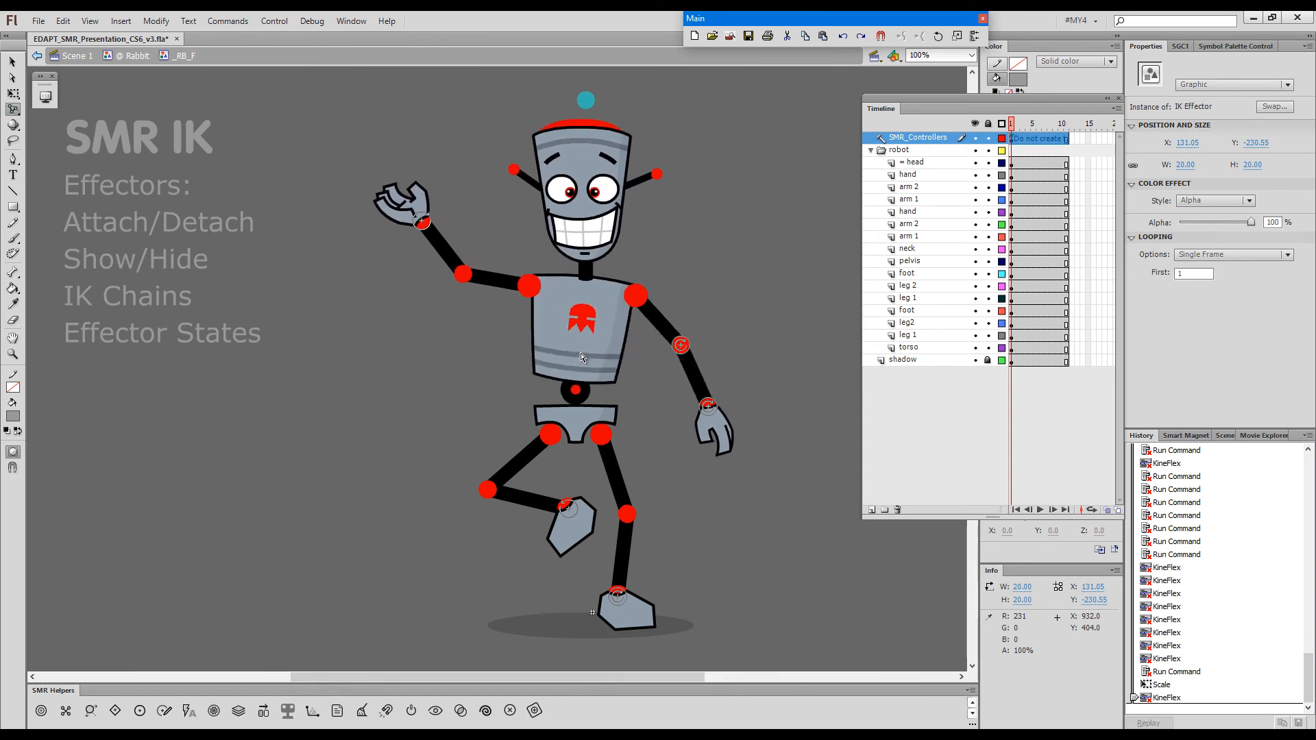
left_click(583, 366)
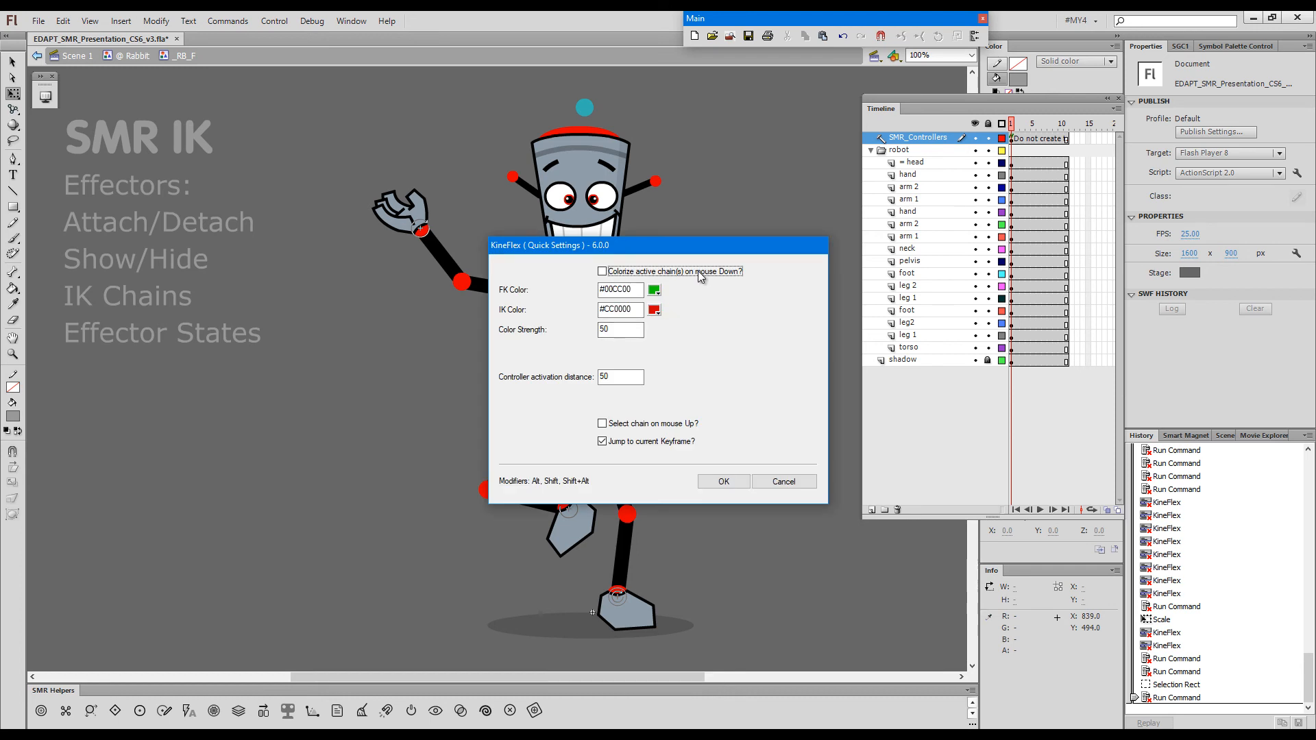
Enable 'Colorize active chain(s) on mouse Down?' in KineFlex Quick Settings and confirm
left_click(721, 481)
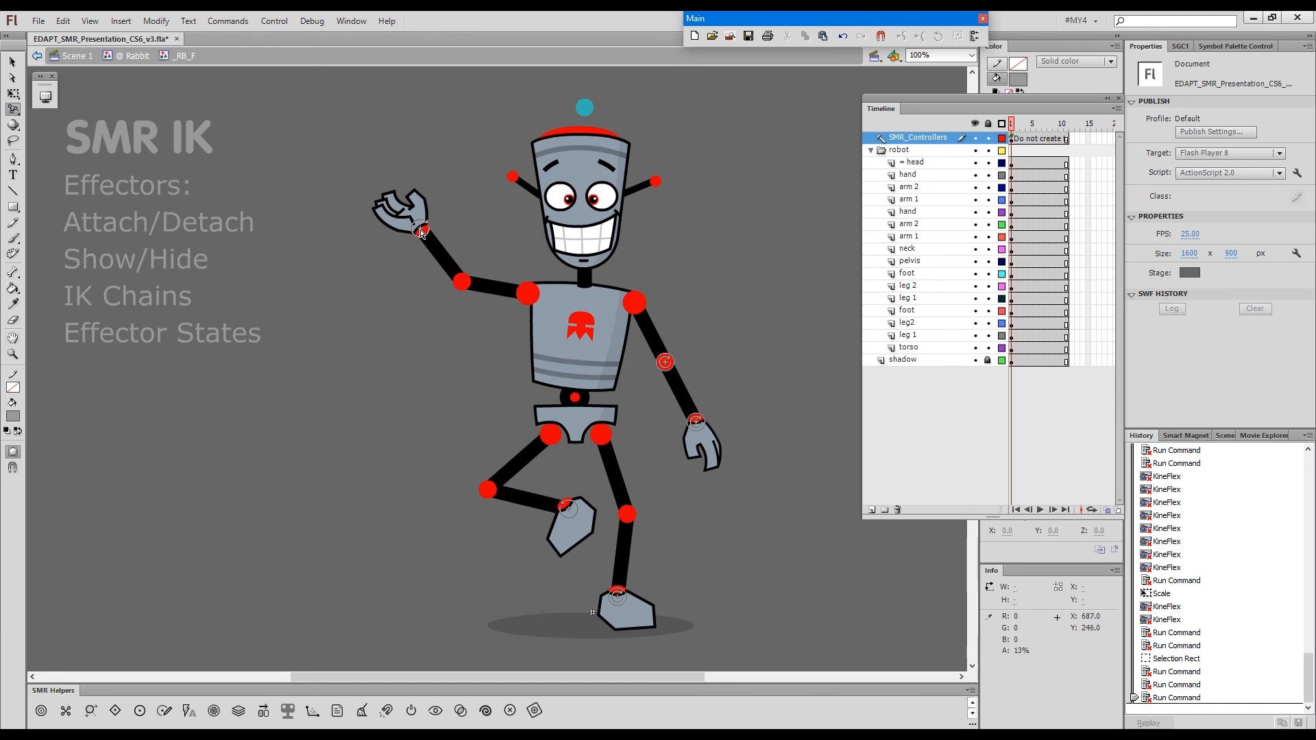
Lower and re-raise the waving hand, then swing the lifted foot out into a kick
left_click_drag(419, 231, 432, 296)
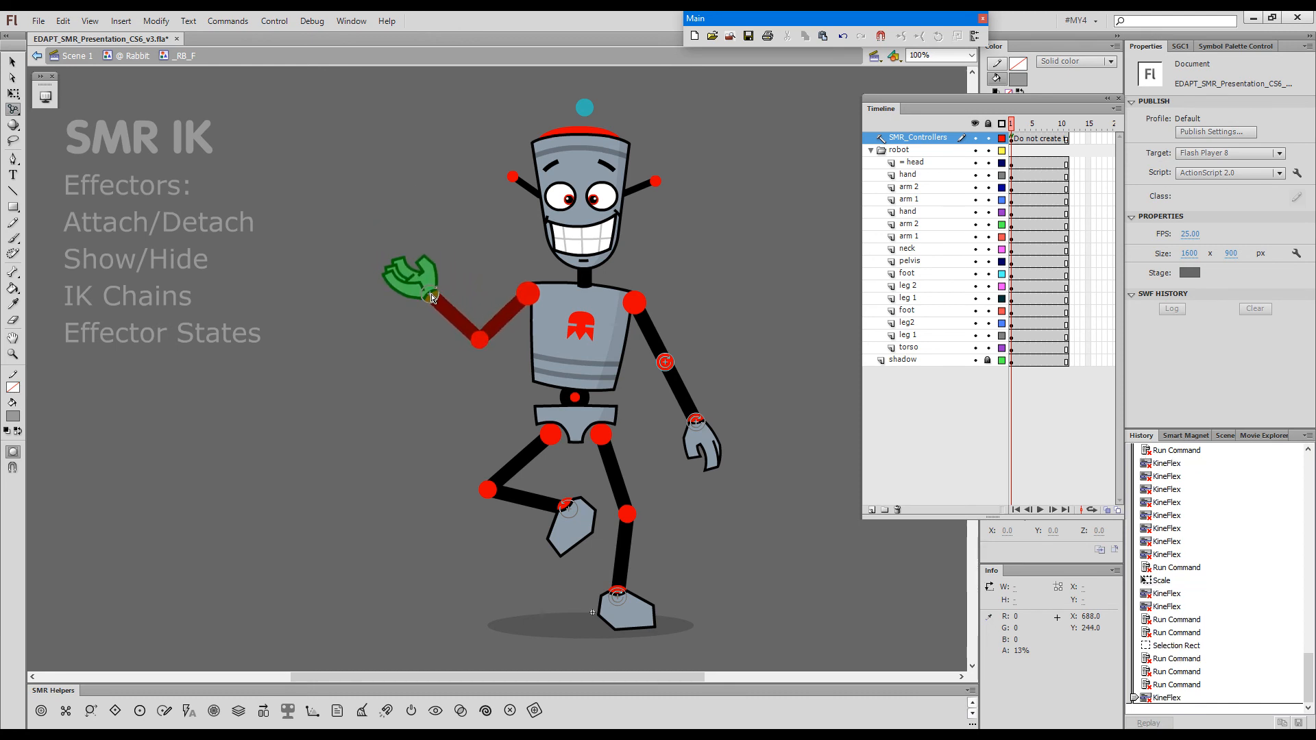
left_click_drag(433, 298, 424, 252)
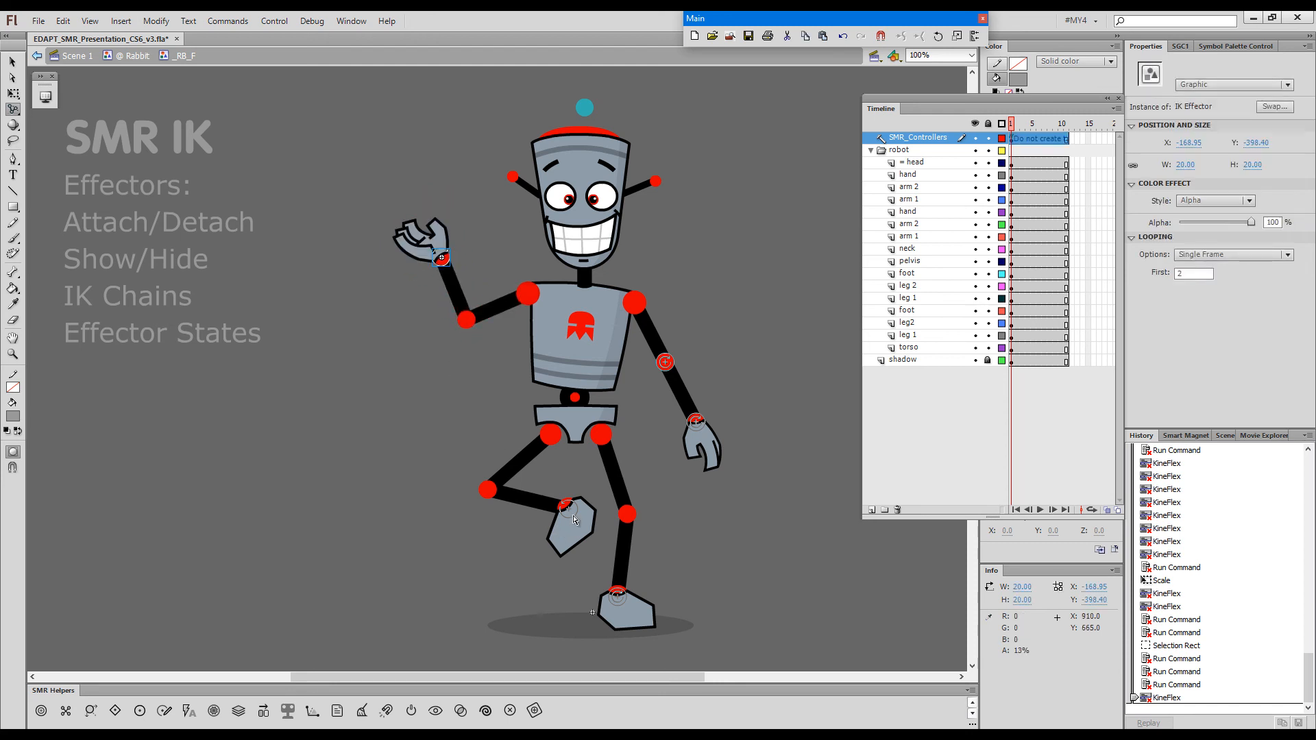
left_click_drag(571, 516, 475, 550)
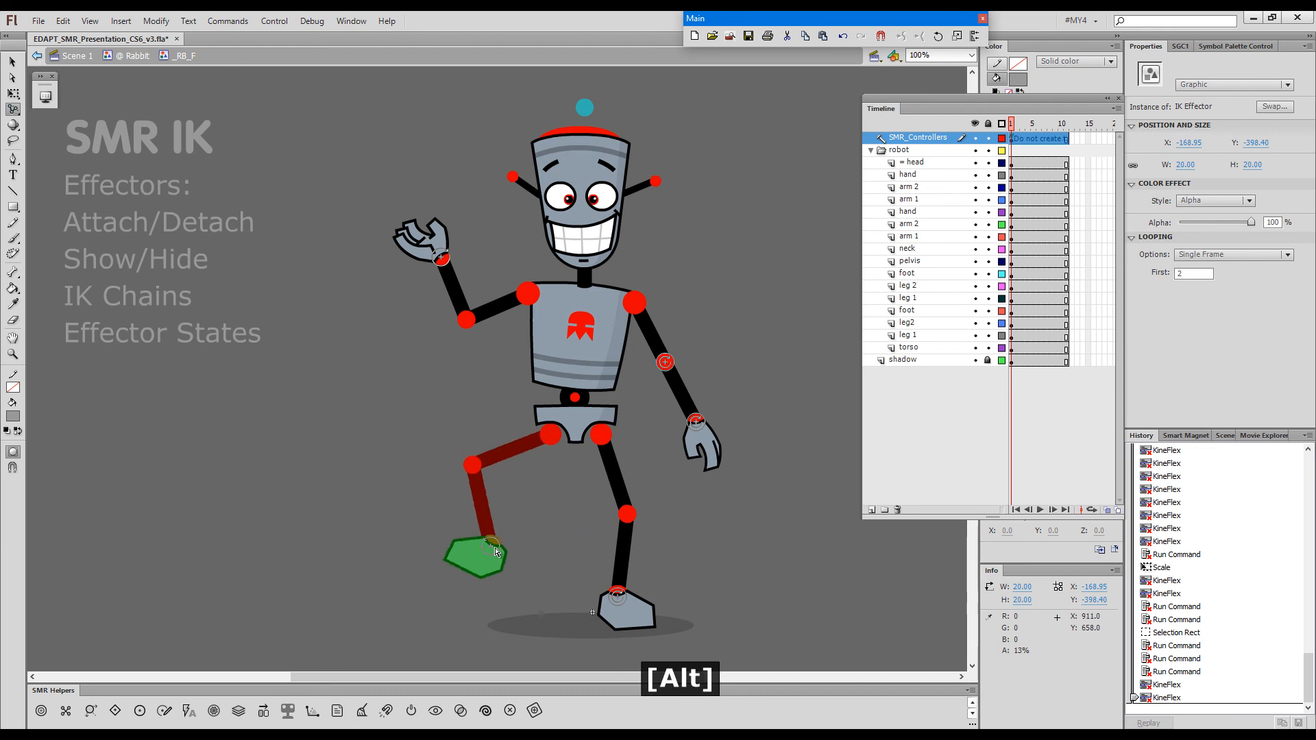
left_click_drag(495, 552, 441, 513)
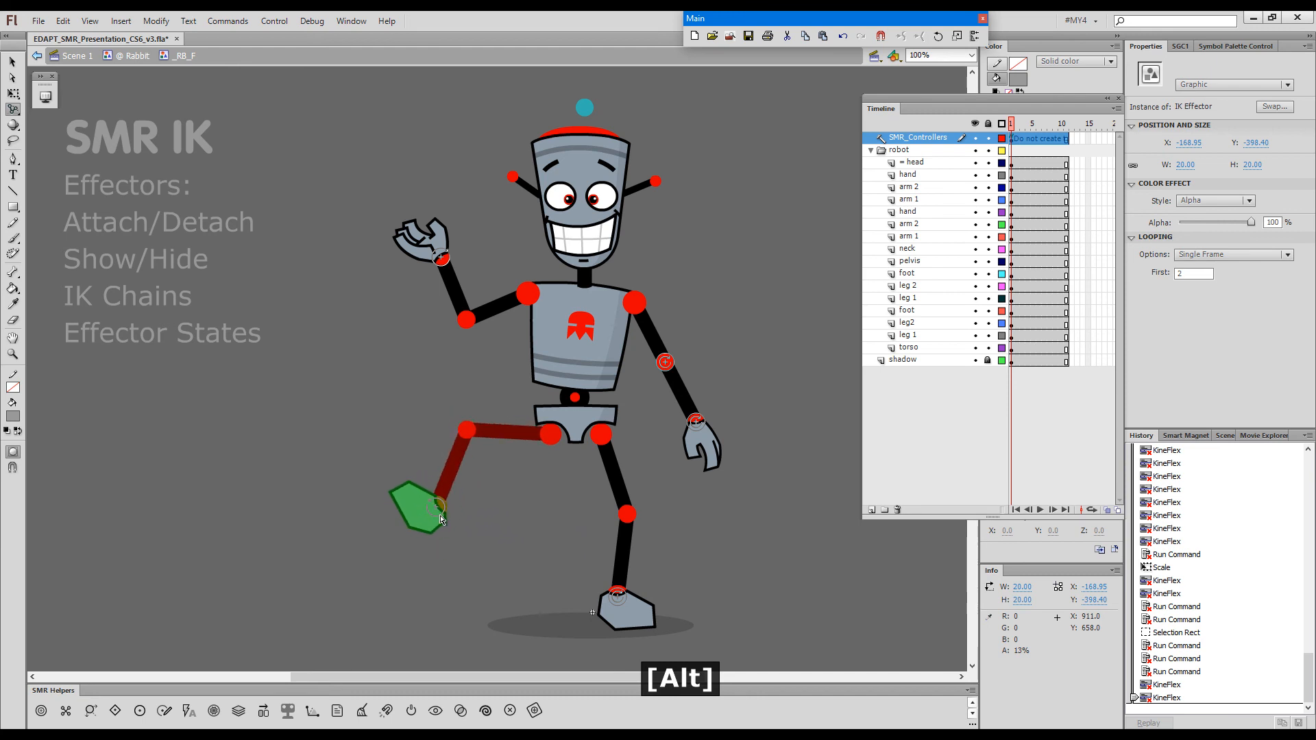
left_click_drag(438, 508, 412, 451)
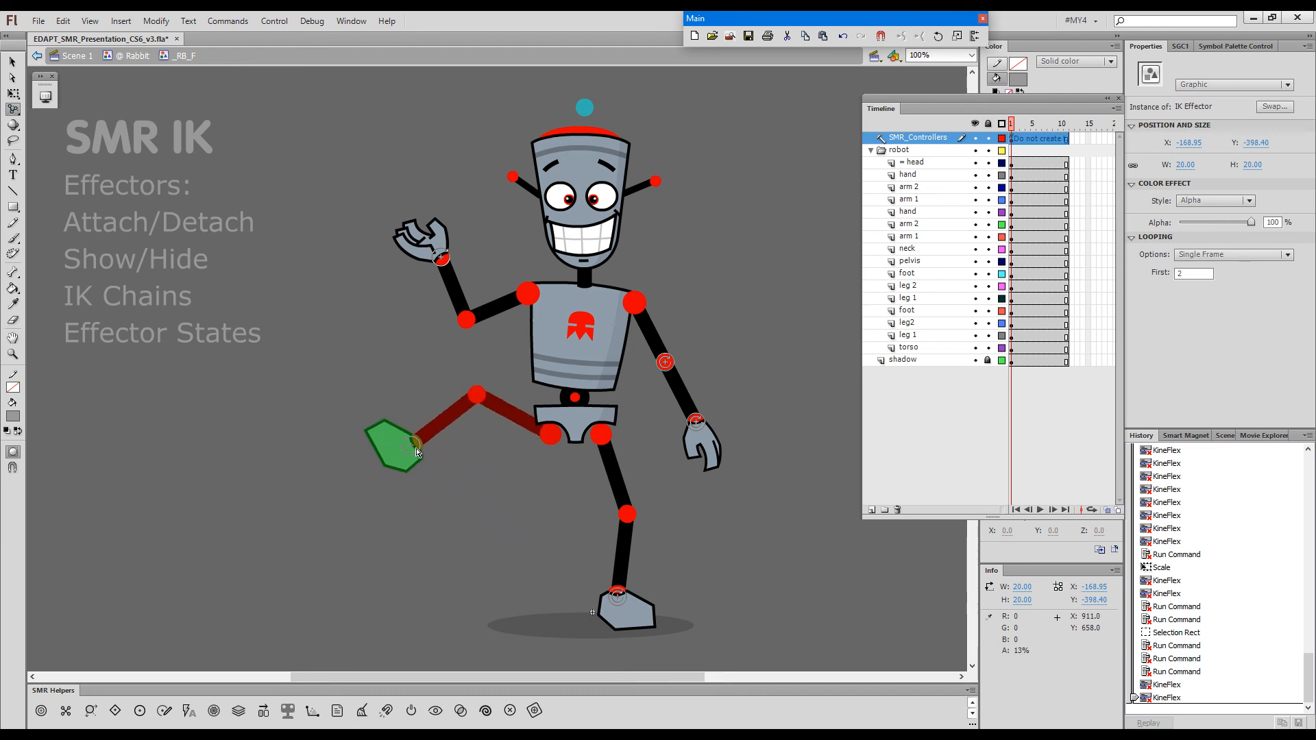
left_click_drag(414, 451, 442, 440)
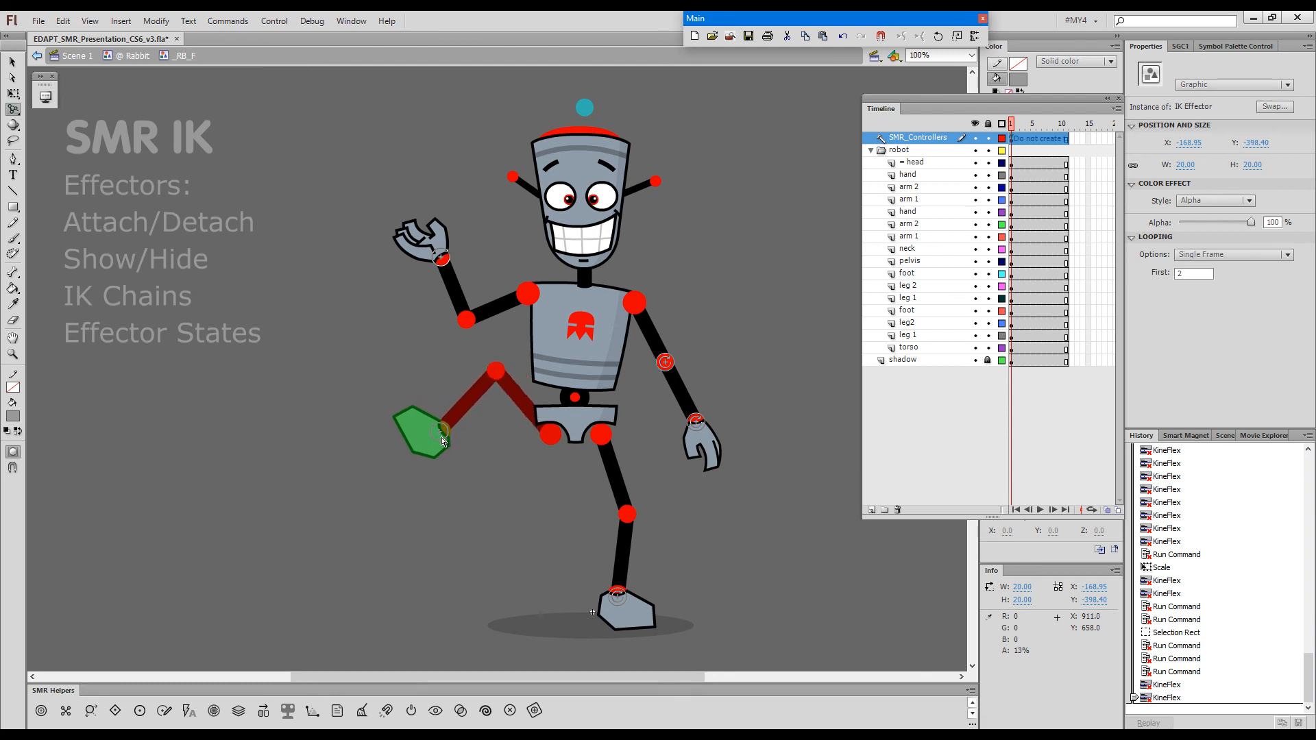
Raise the knee and adjust the foot until it sits beside the standing leg's knee
left_click_drag(441, 441, 469, 431)
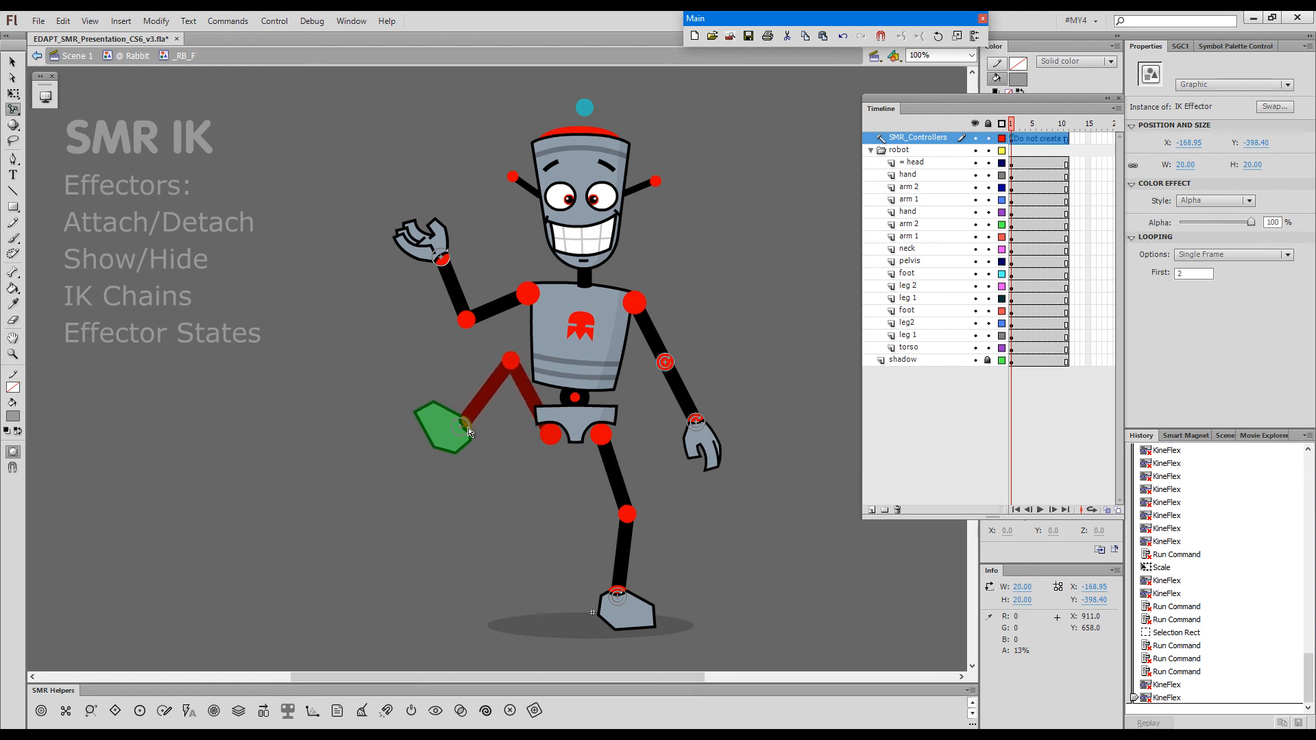
left_click_drag(461, 428, 453, 466)
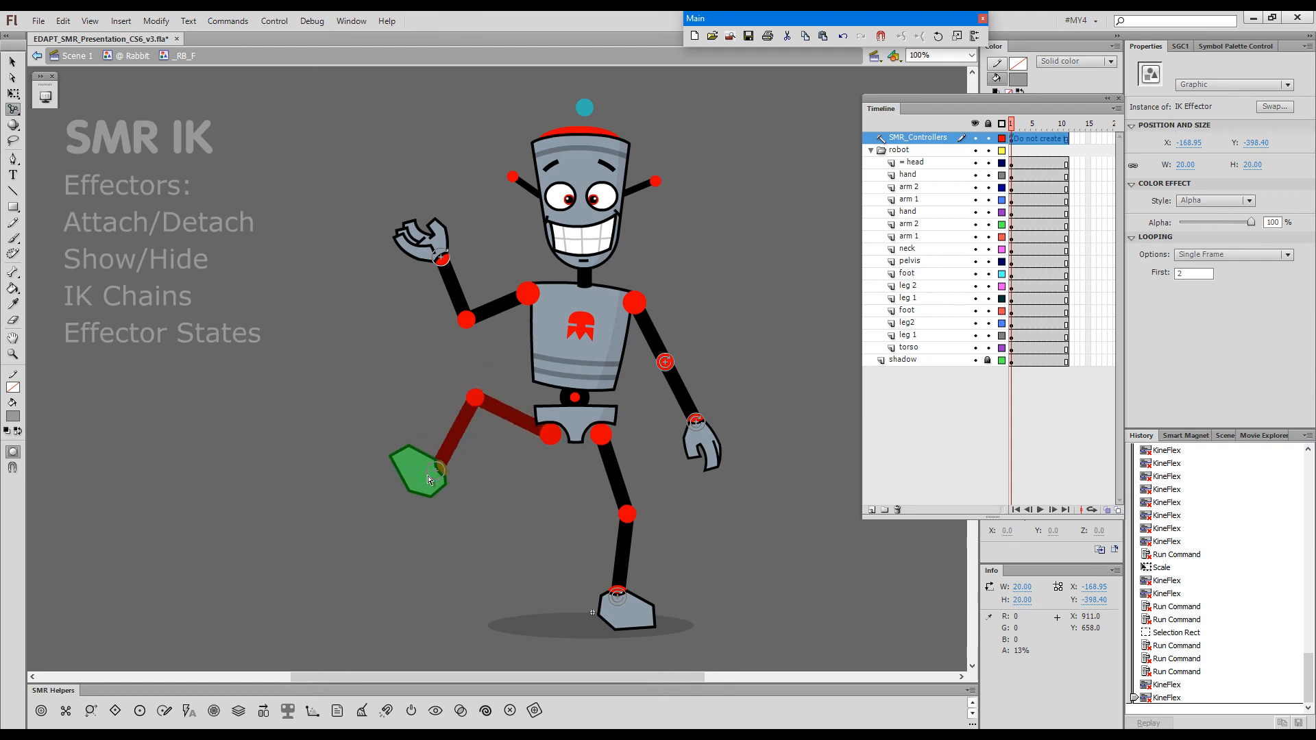
left_click_drag(428, 479, 428, 434)
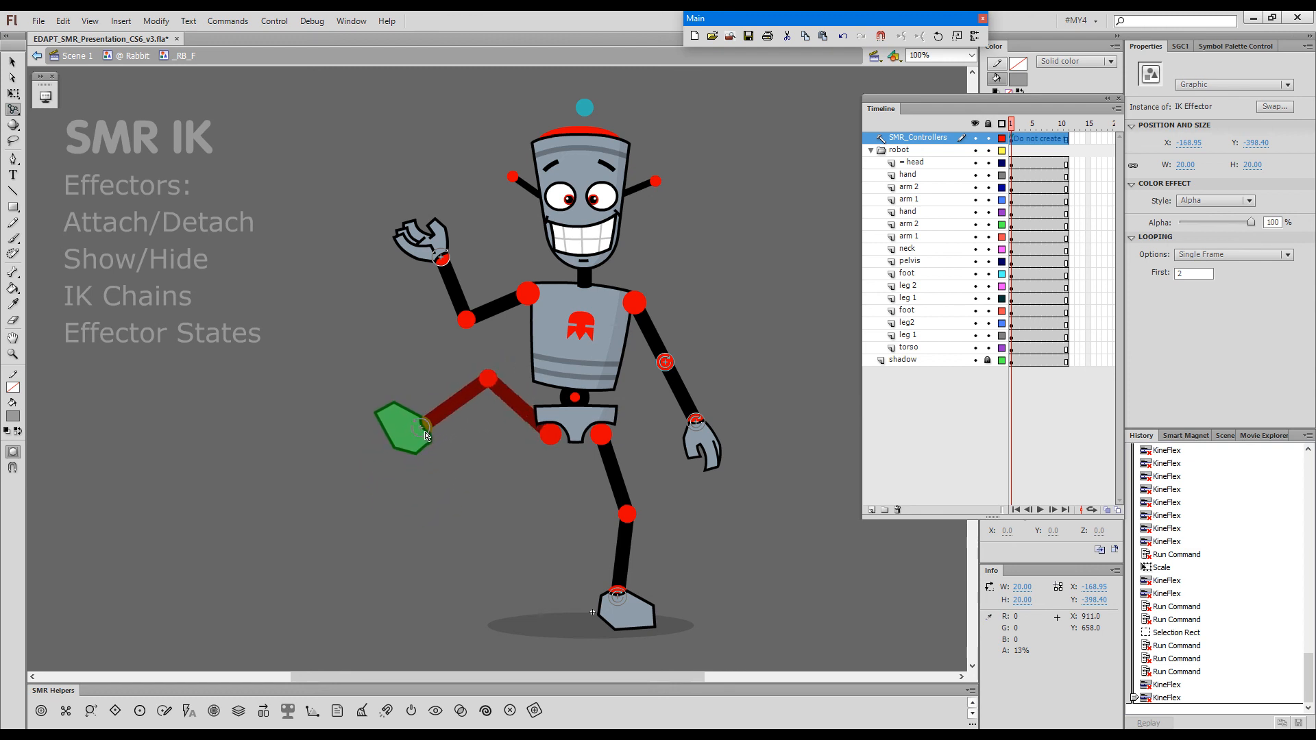
left_click_drag(424, 428, 435, 482)
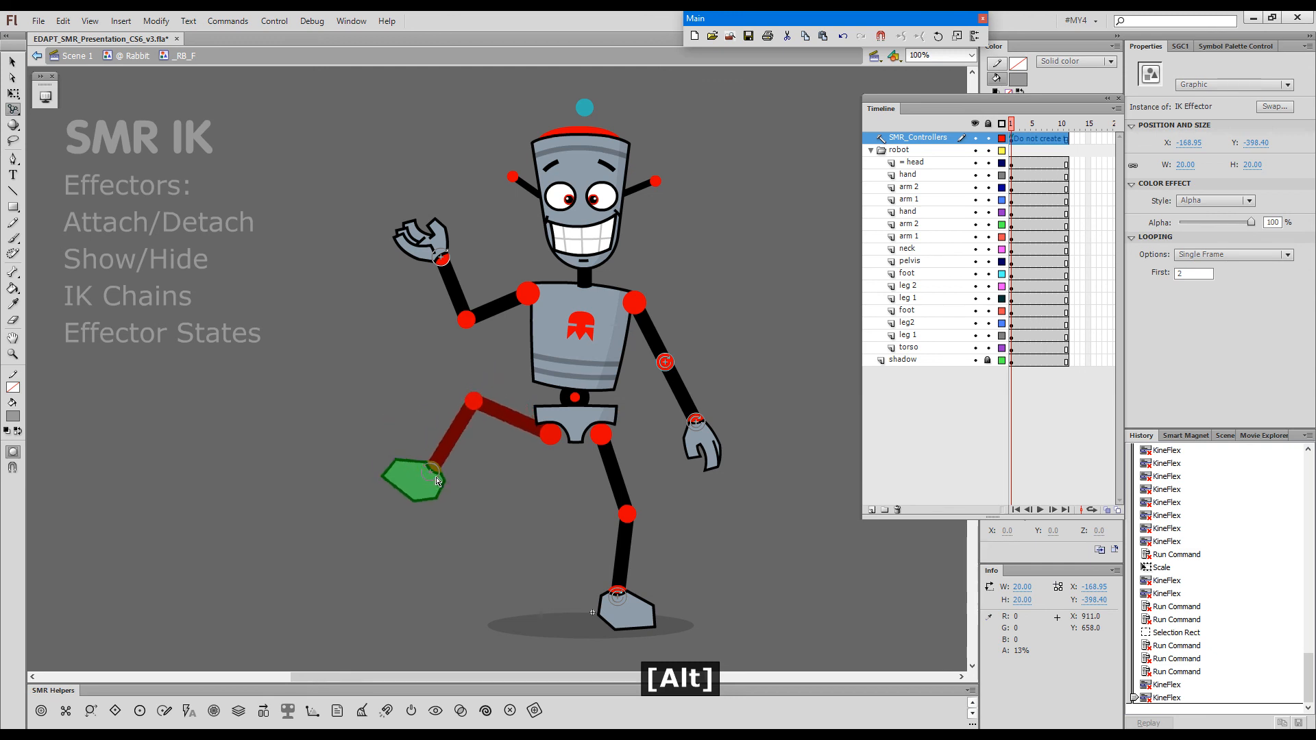
left_click_drag(433, 479, 542, 524)
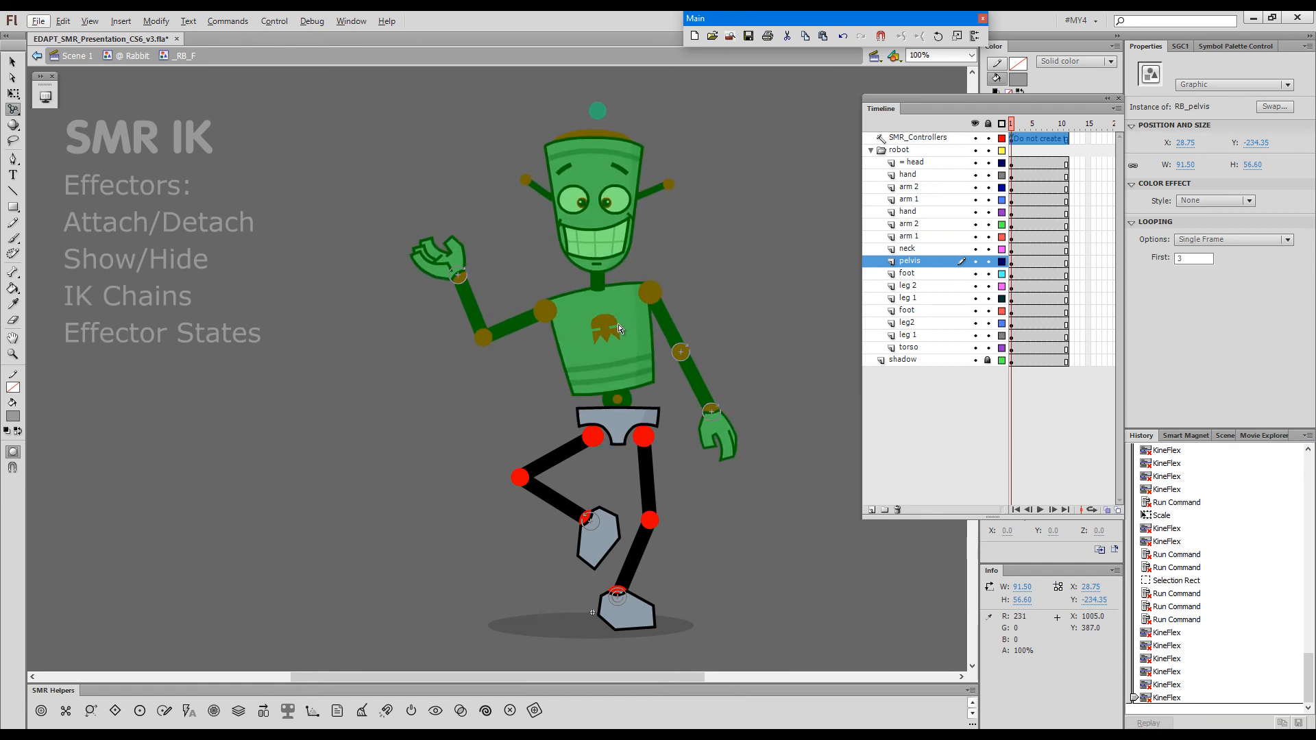
Grab the robot's torso to start leaning the upper body
left_click(909, 347)
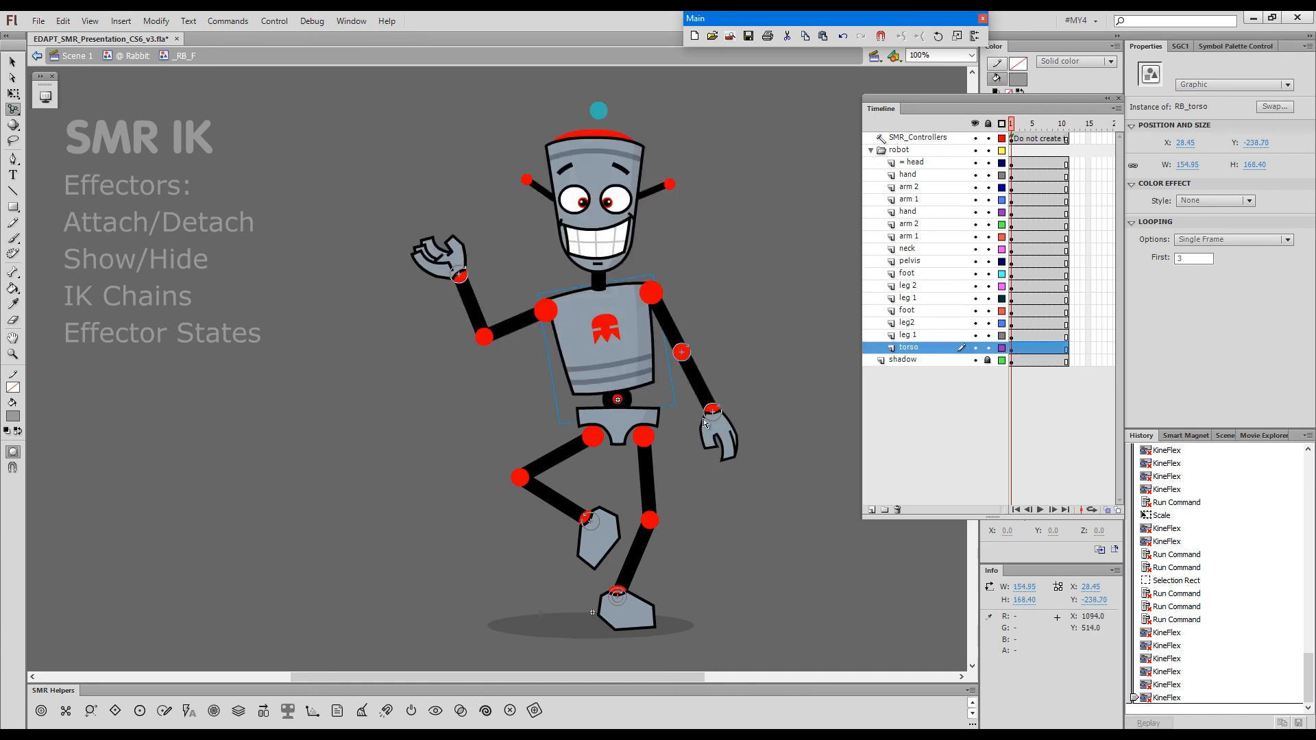